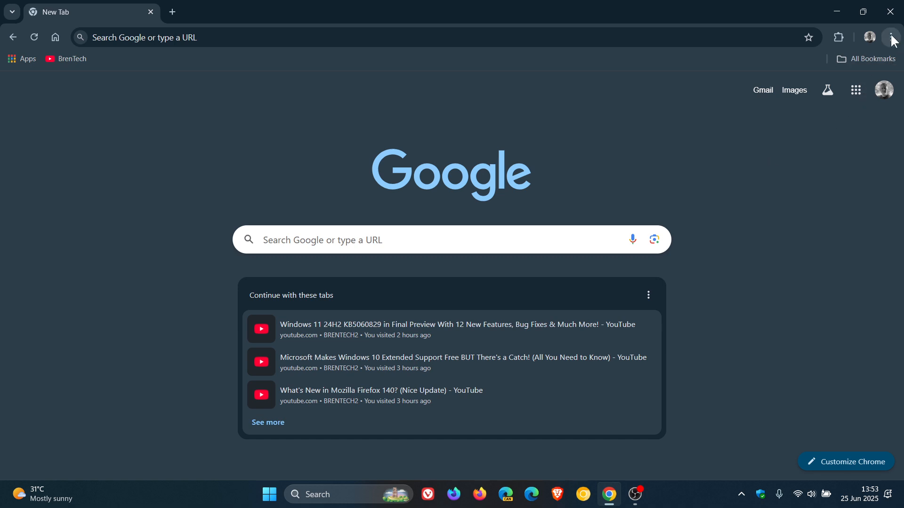
Open Help > About Google Chrome to confirm version 138.0.7204.50 is up to date.
left_click(891, 37)
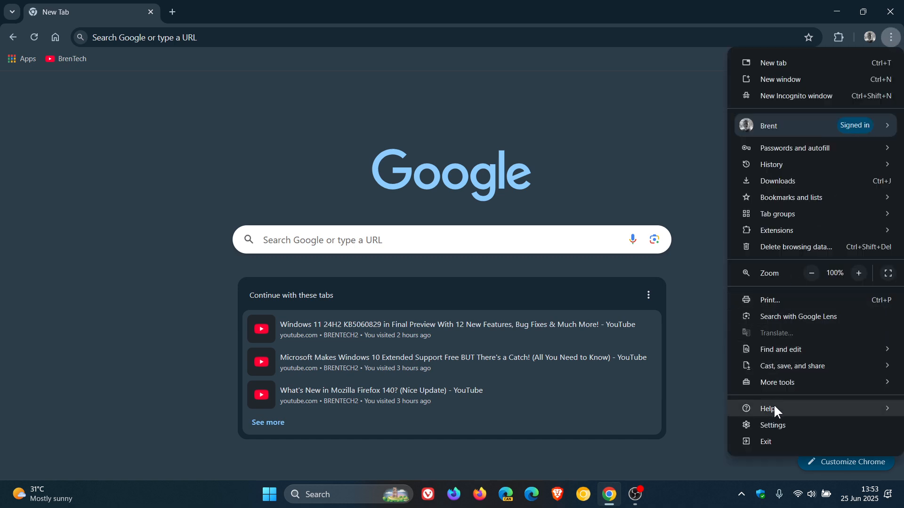
left_click(771, 408)
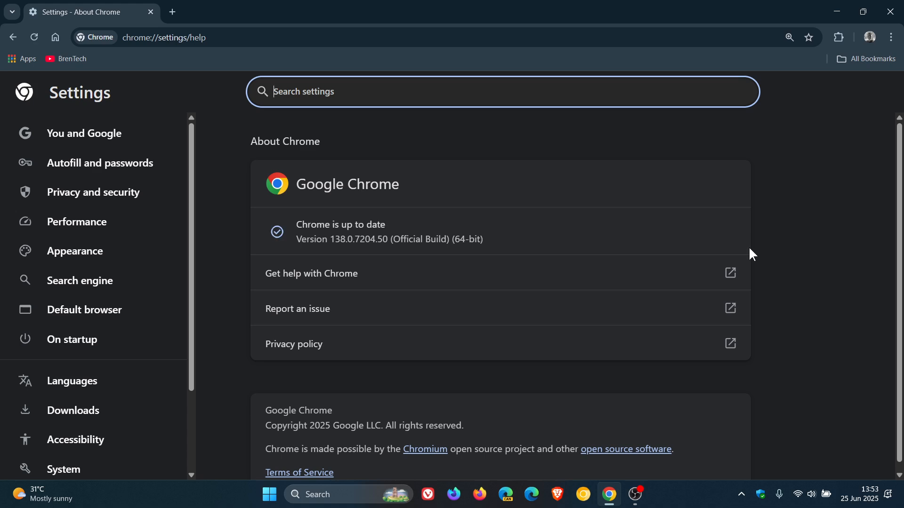
mouse_move(336, 256)
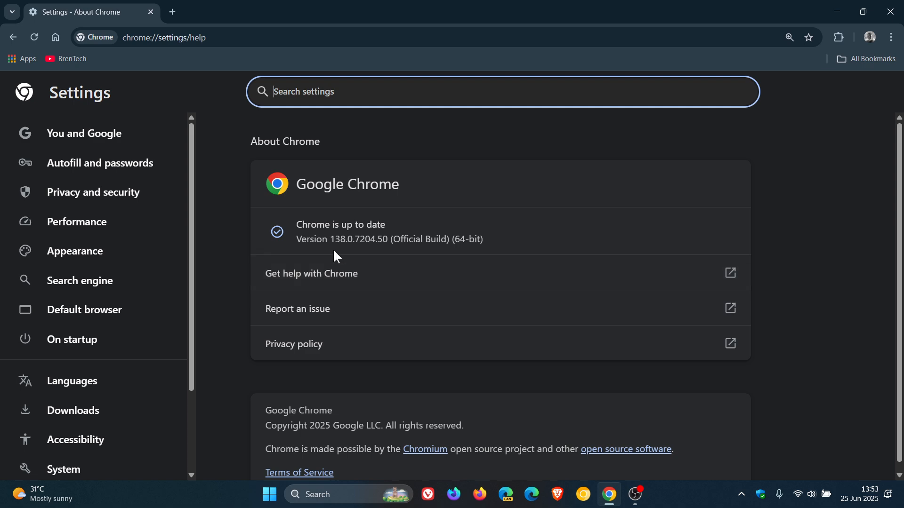
mouse_move(380, 257)
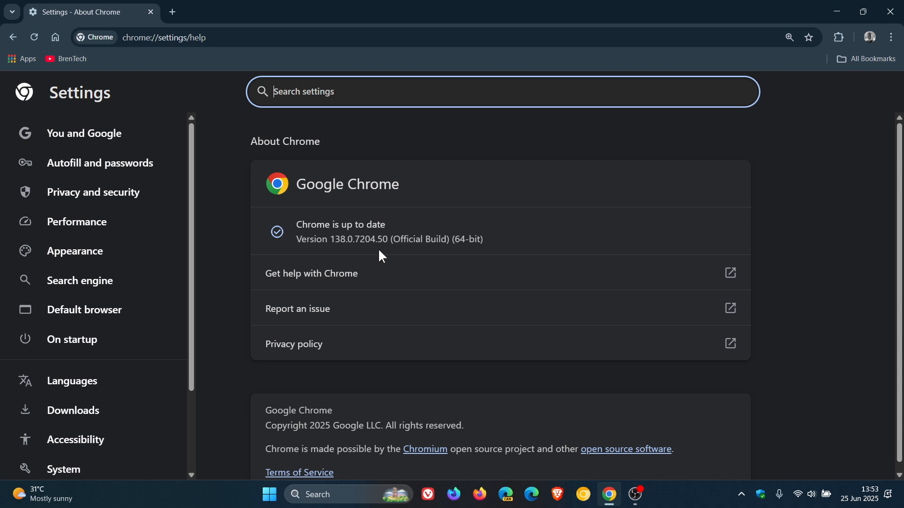
double_click(379, 240)
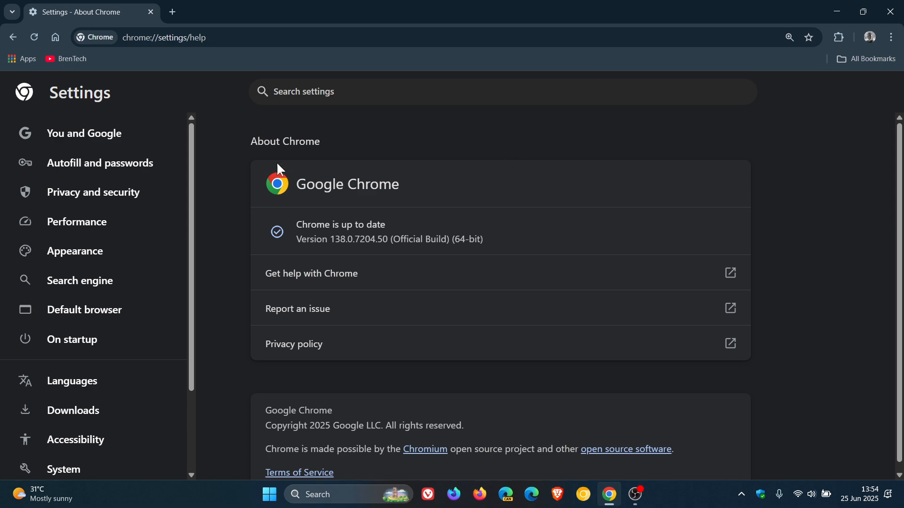
mouse_move(610, 160)
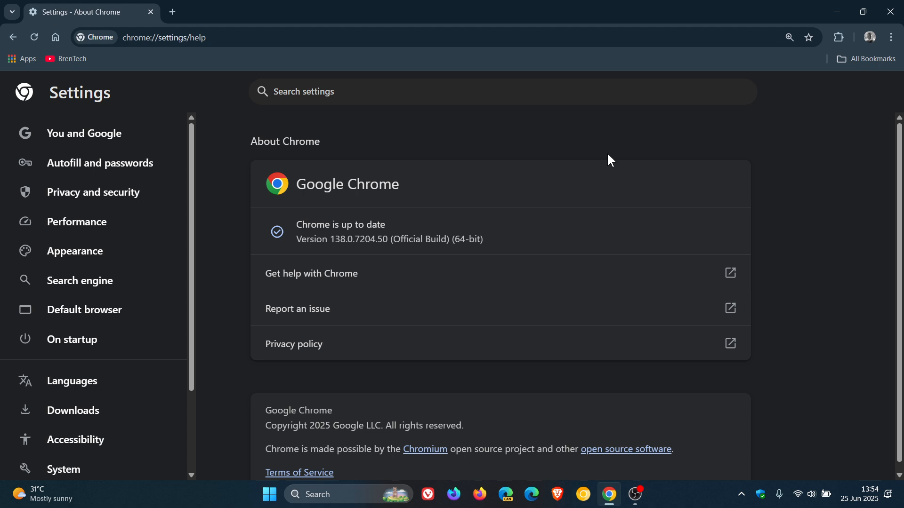
Go to chrome://settings/security and scroll to Safe Browsing's Enhanced protection setting.
left_click(163, 38)
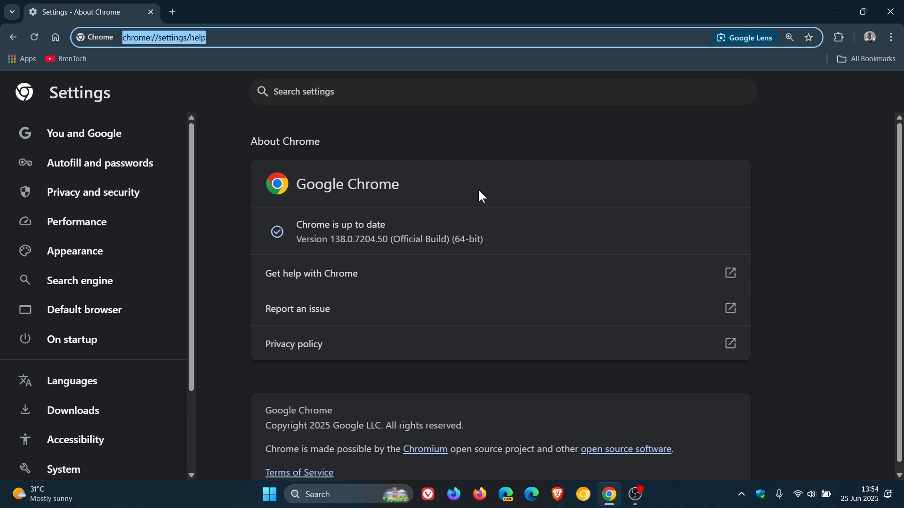
left_click(93, 192)
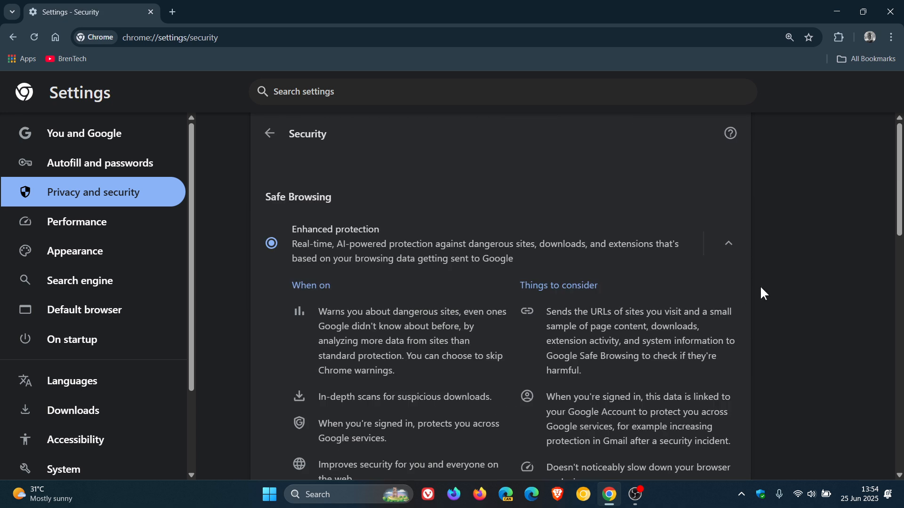
mouse_move(548, 170)
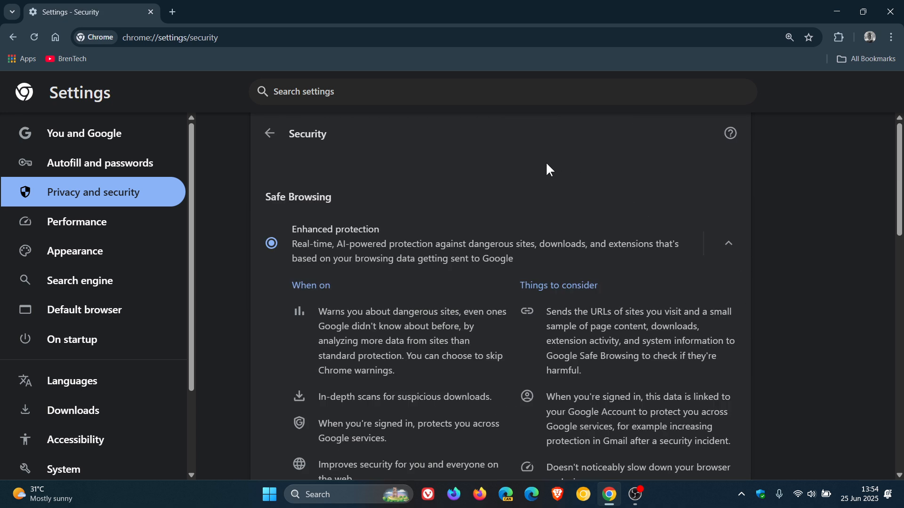
mouse_move(541, 193)
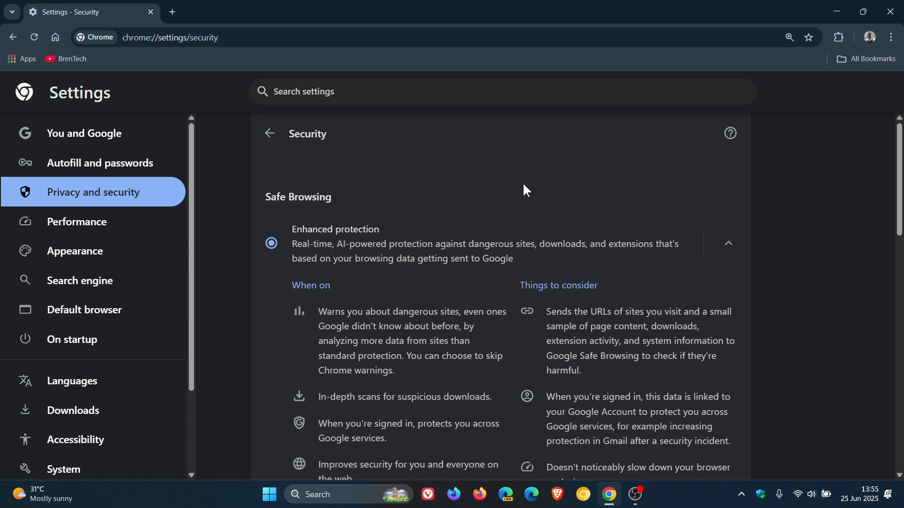
scroll("down", 3)
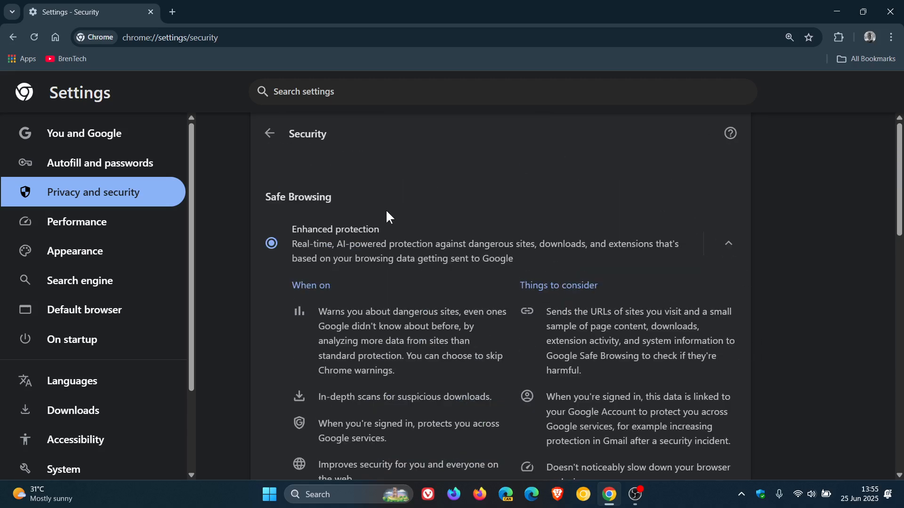
mouse_move(633, 183)
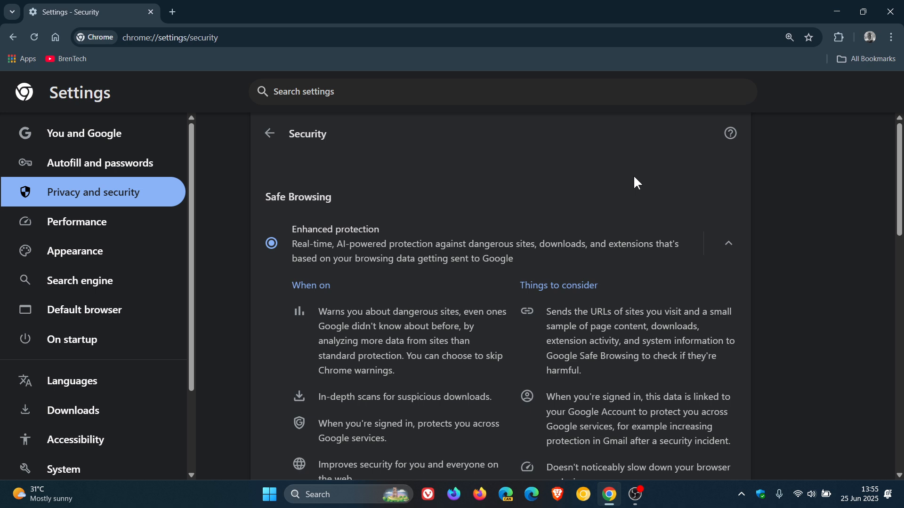
mouse_move(610, 186)
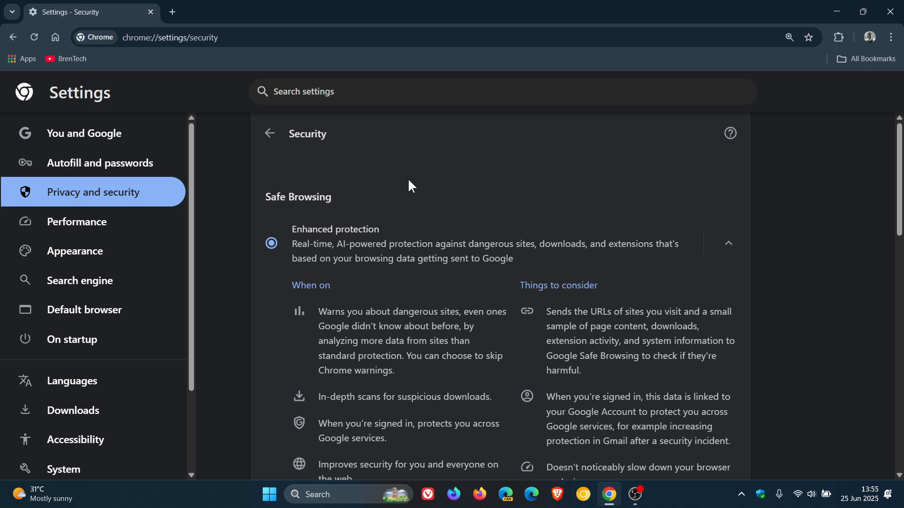
mouse_move(439, 204)
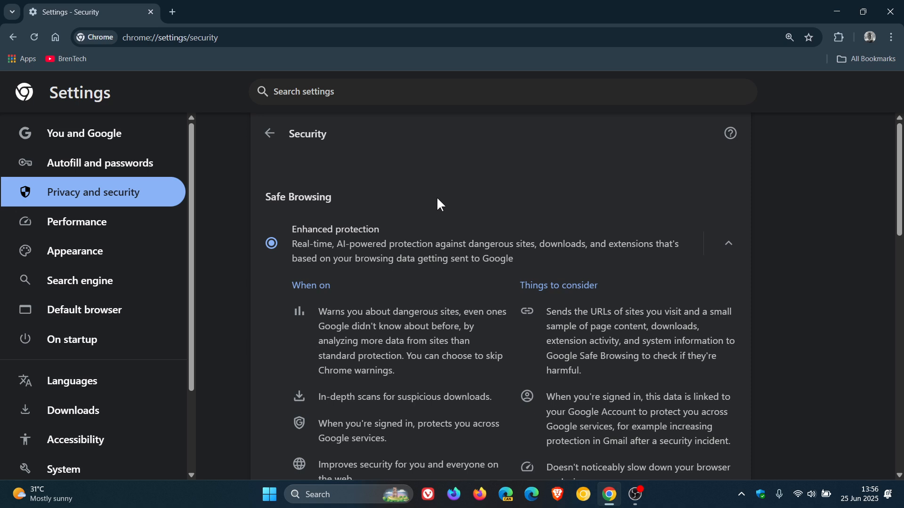
mouse_move(464, 200)
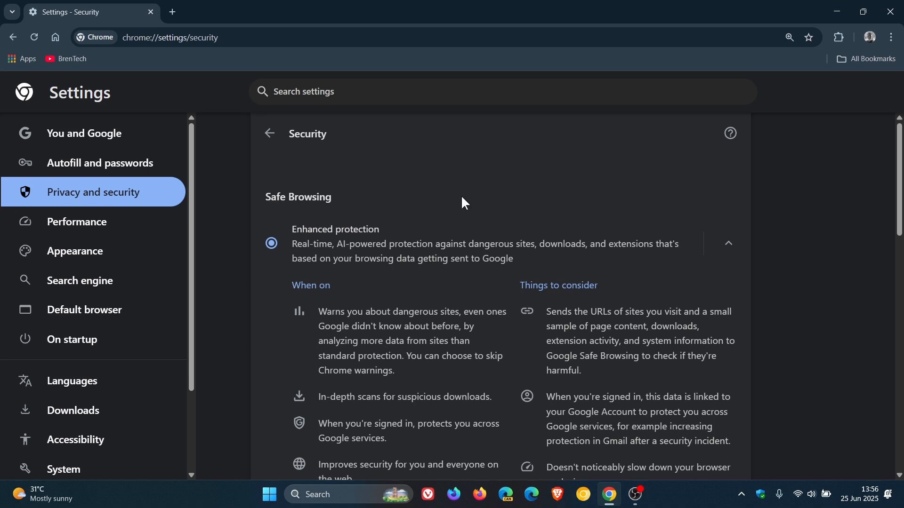
mouse_move(473, 205)
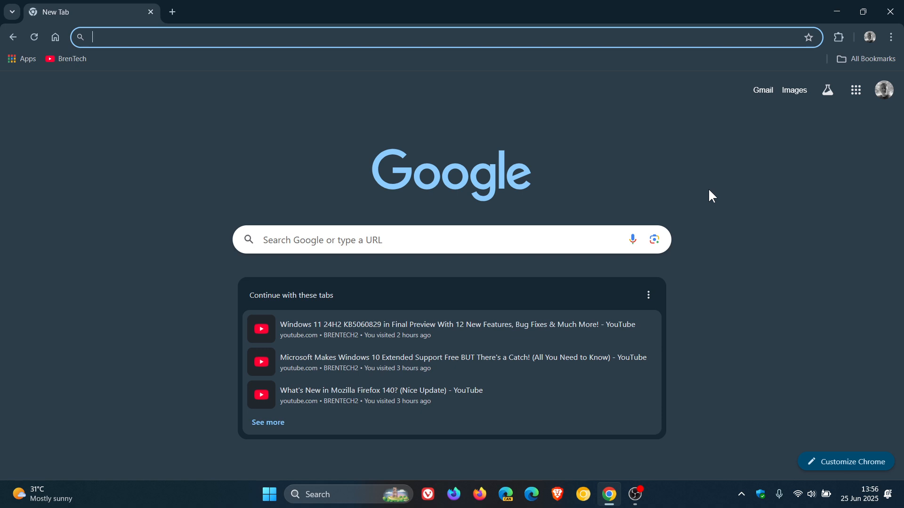
mouse_move(716, 139)
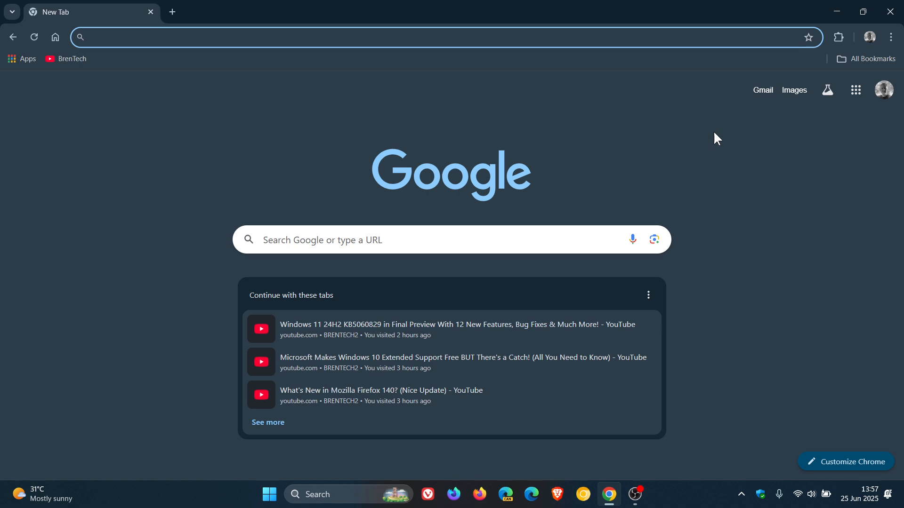
Replace the Security settings page with a fresh New Tab page.
left_click(231, 36)
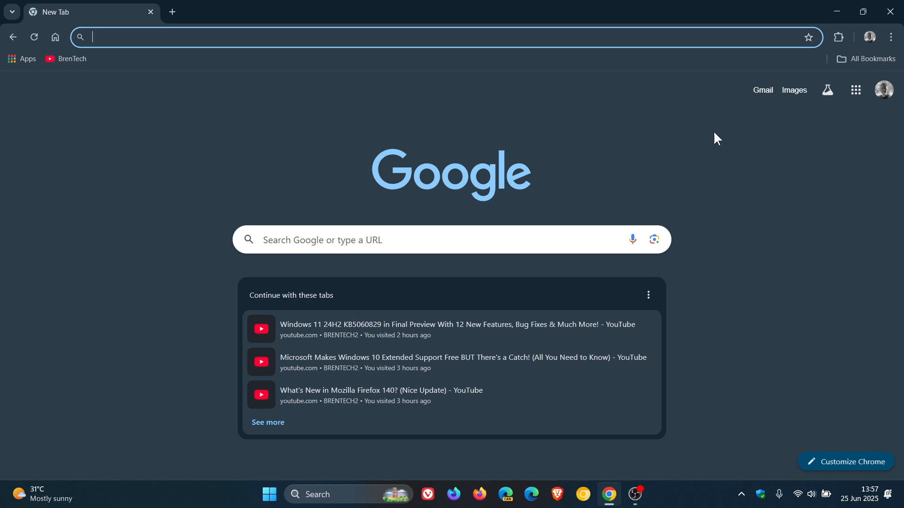
left_click(22, 58)
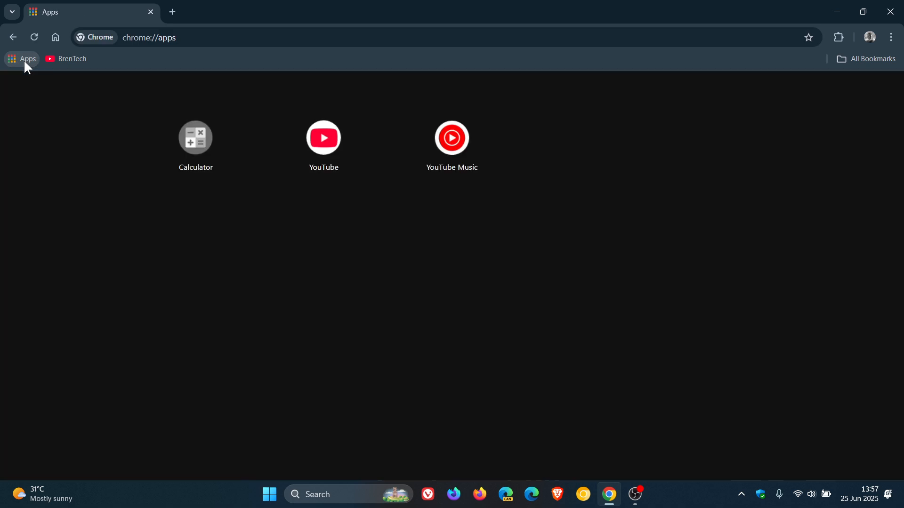
mouse_move(464, 287)
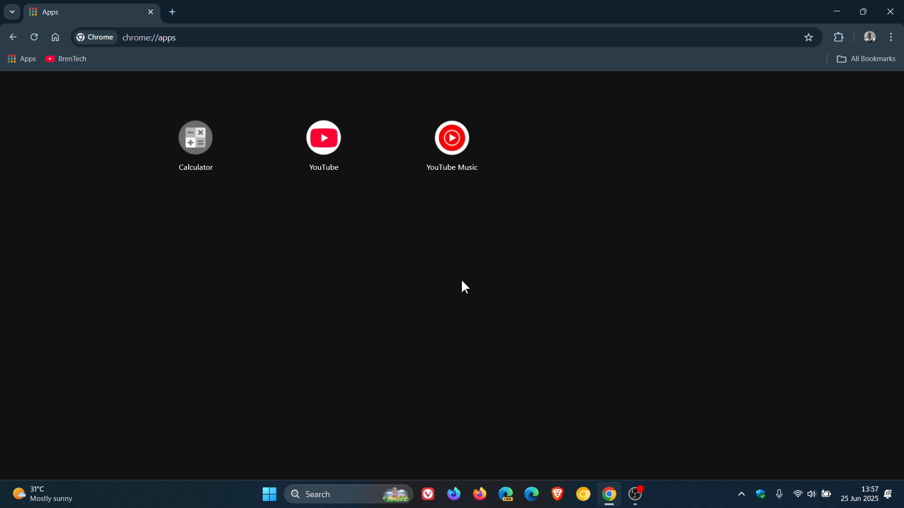
mouse_move(183, 131)
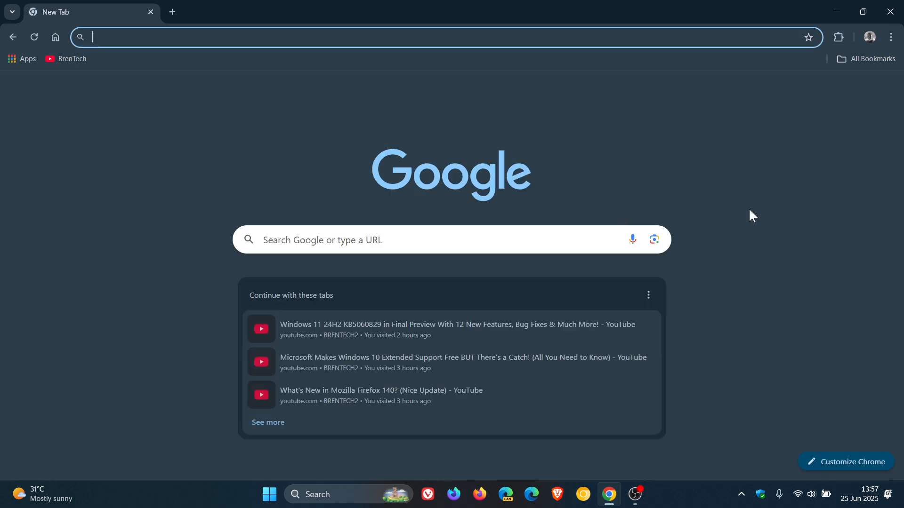
Go from the Extensions toolbar menu to the extensions management page.
left_click(838, 36)
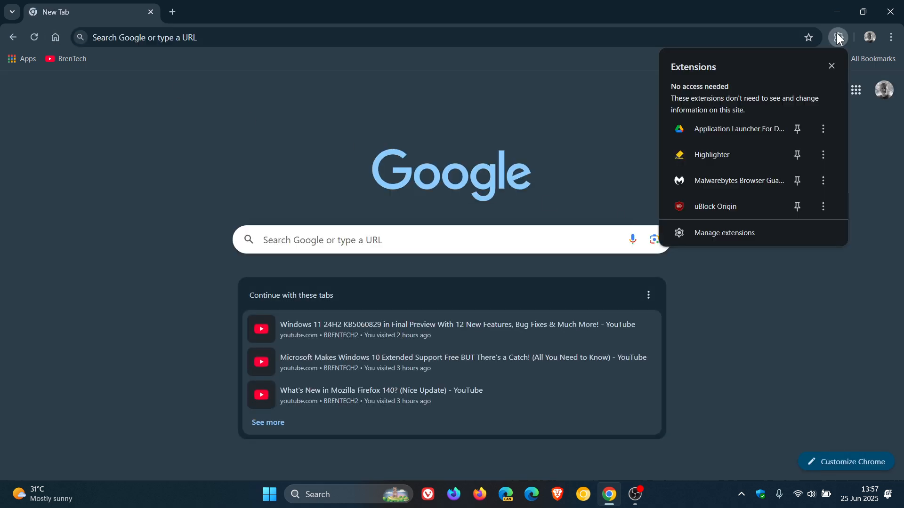
mouse_move(836, 43)
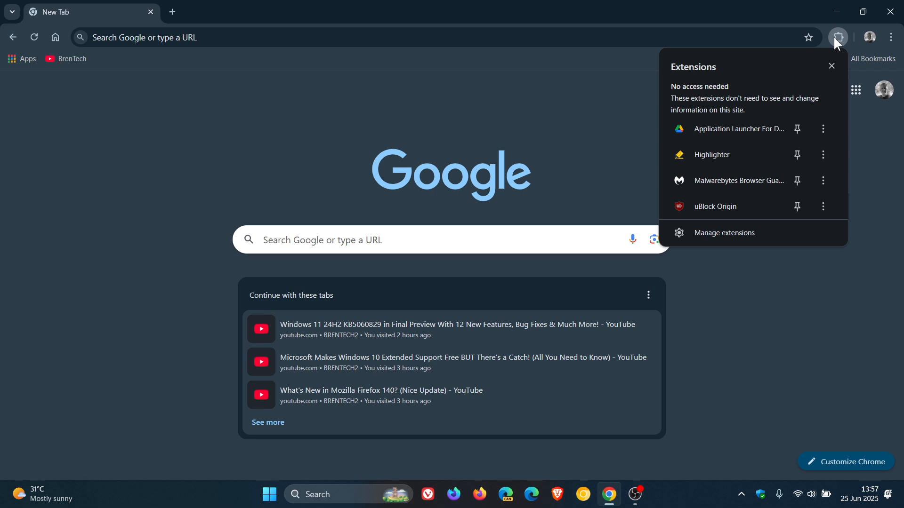
mouse_move(745, 238)
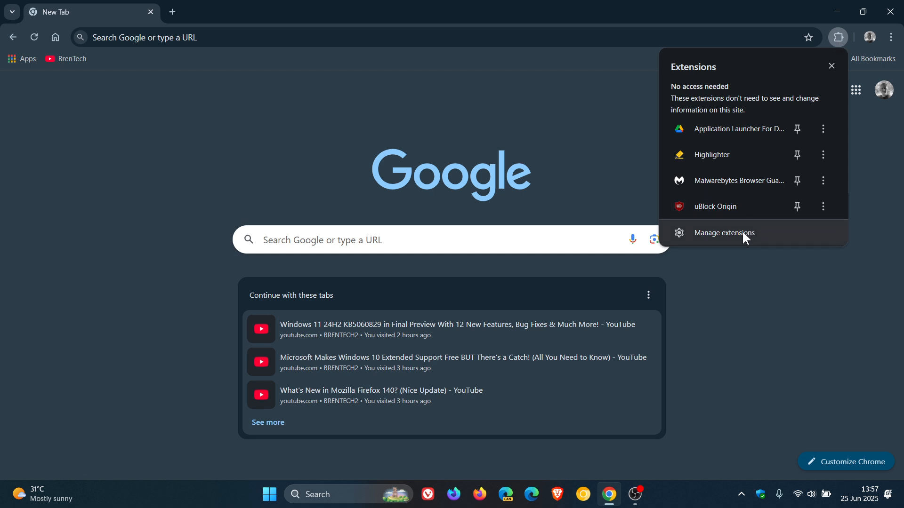
left_click(723, 233)
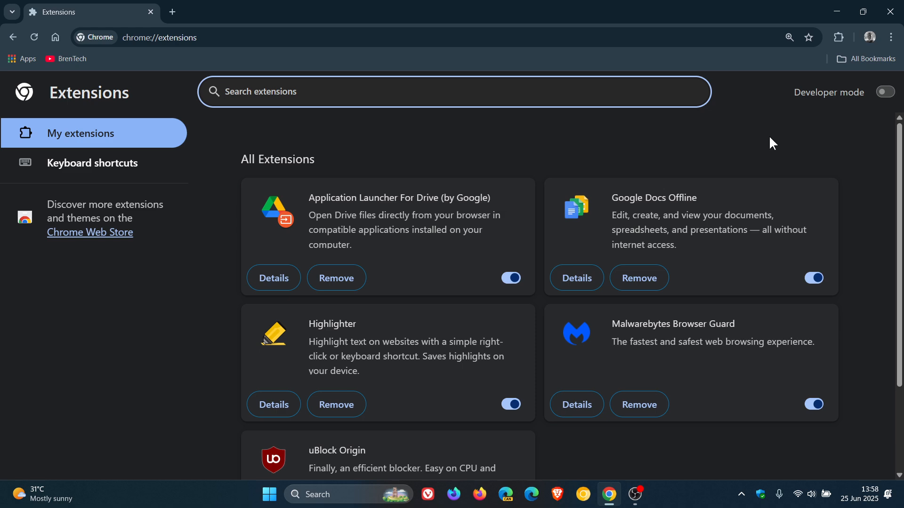
Scroll the Extensions page to see Google Docs Offline and Malwarebytes Browser Guard.
scroll("down", 3)
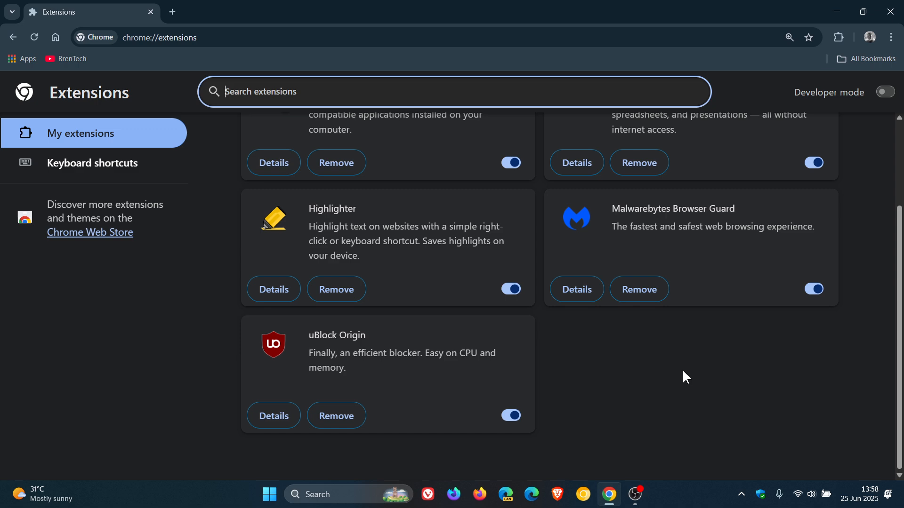
mouse_move(650, 374)
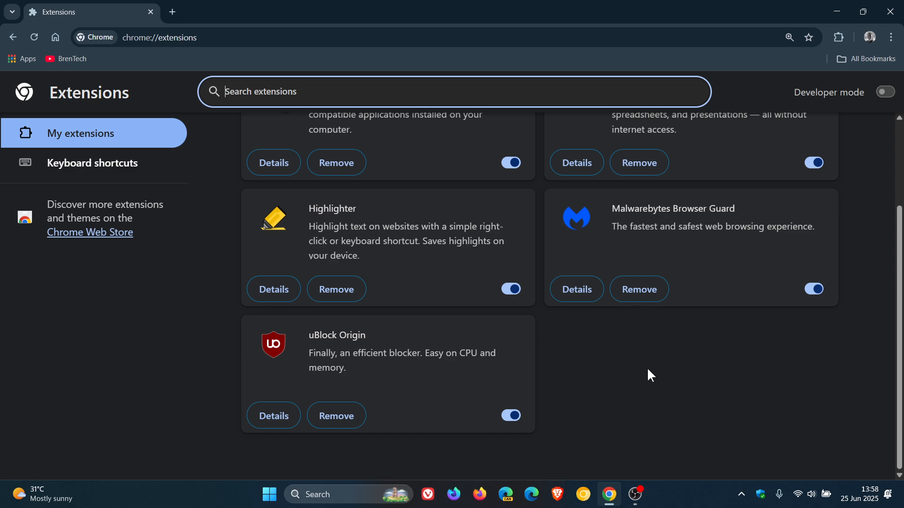
mouse_move(656, 364)
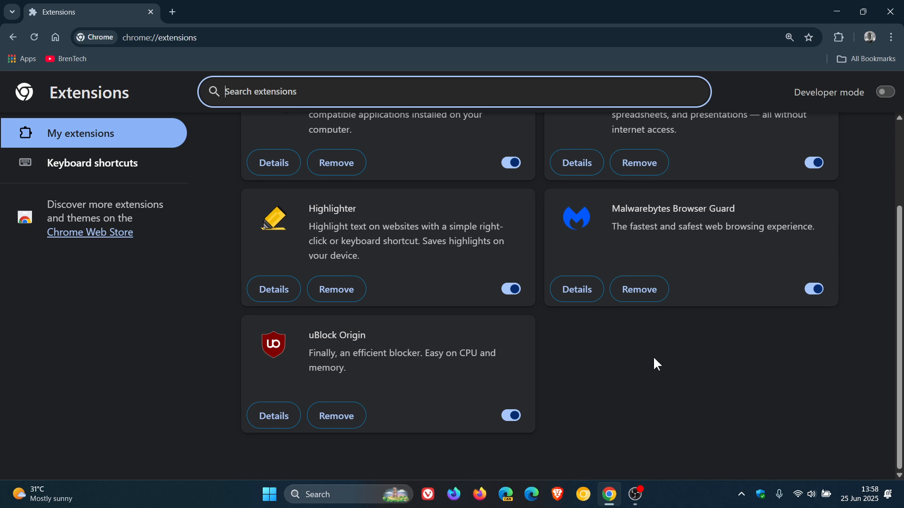
mouse_move(619, 366)
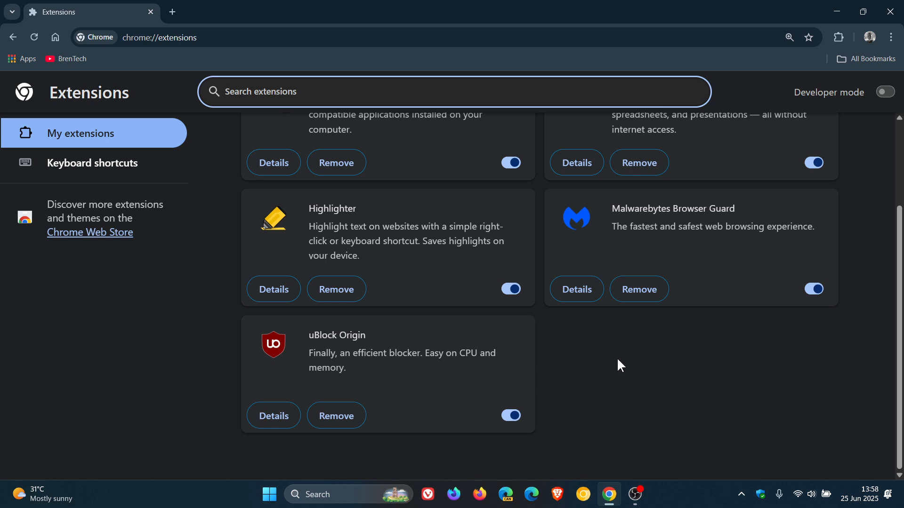
mouse_move(636, 365)
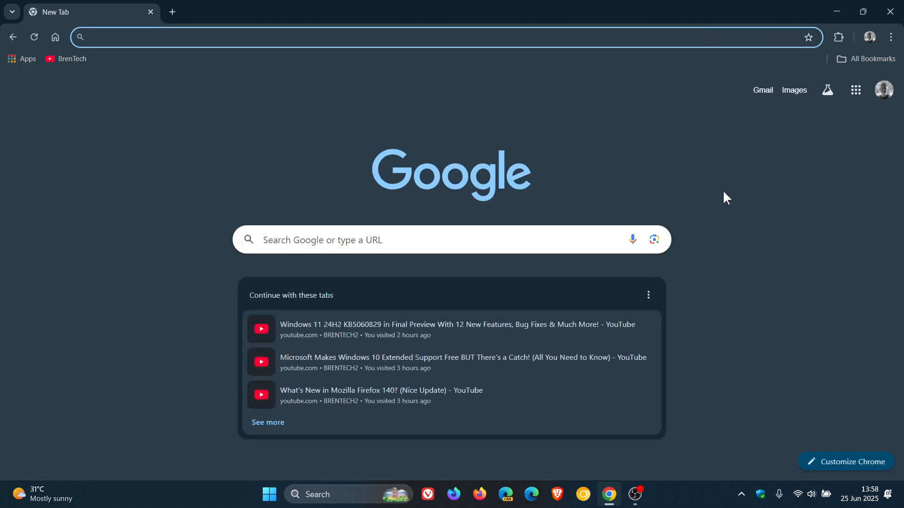
Return to the New Tab page and open the 'Continue with these tabs' card's options menu.
left_click(231, 37)
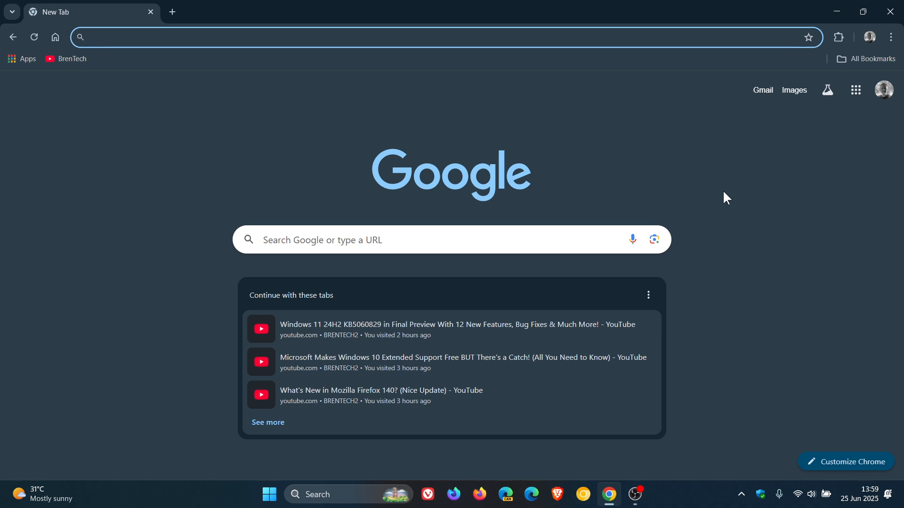
mouse_move(645, 277)
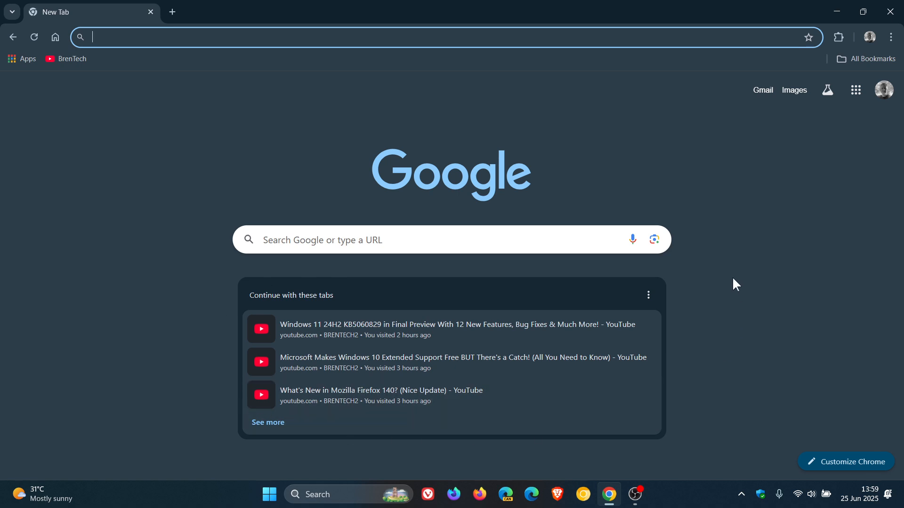
mouse_move(738, 292)
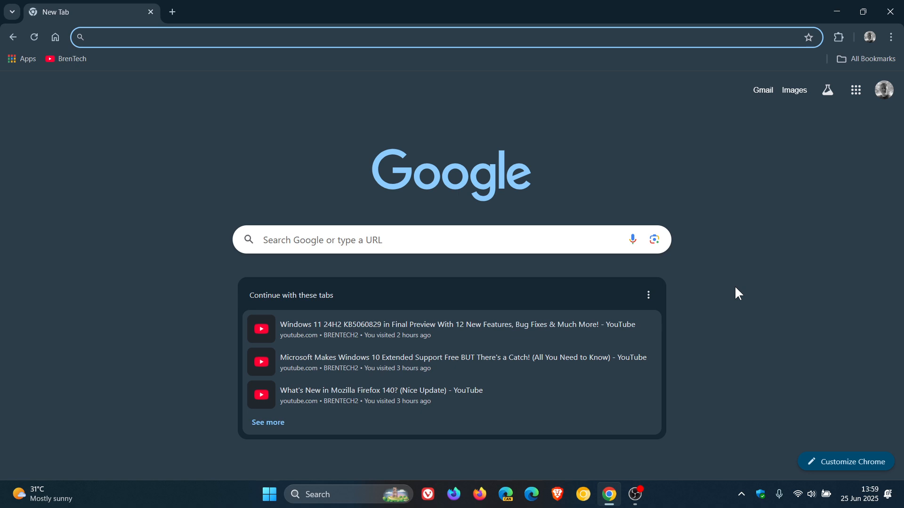
mouse_move(400, 282)
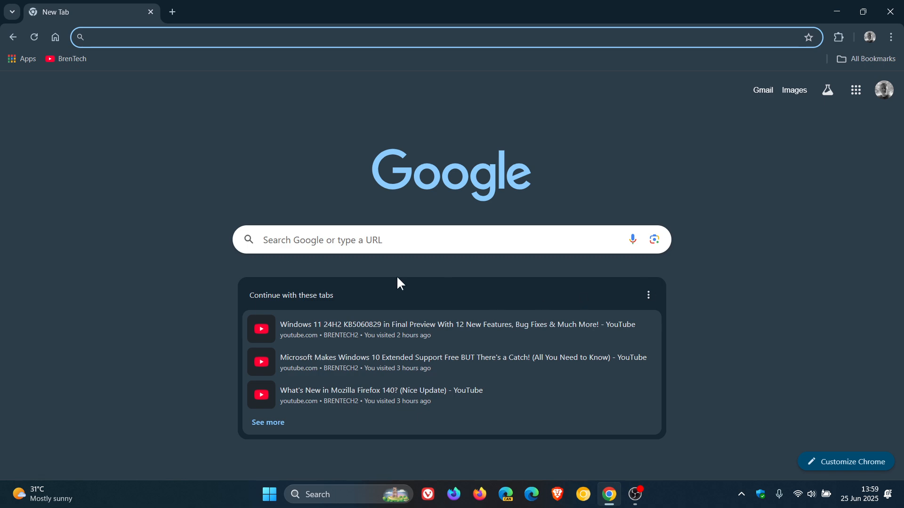
mouse_move(679, 379)
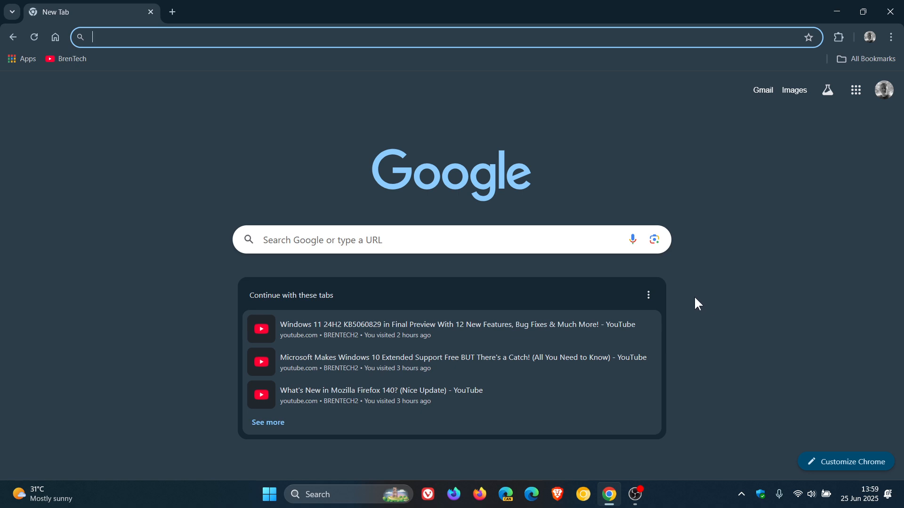
mouse_move(752, 309)
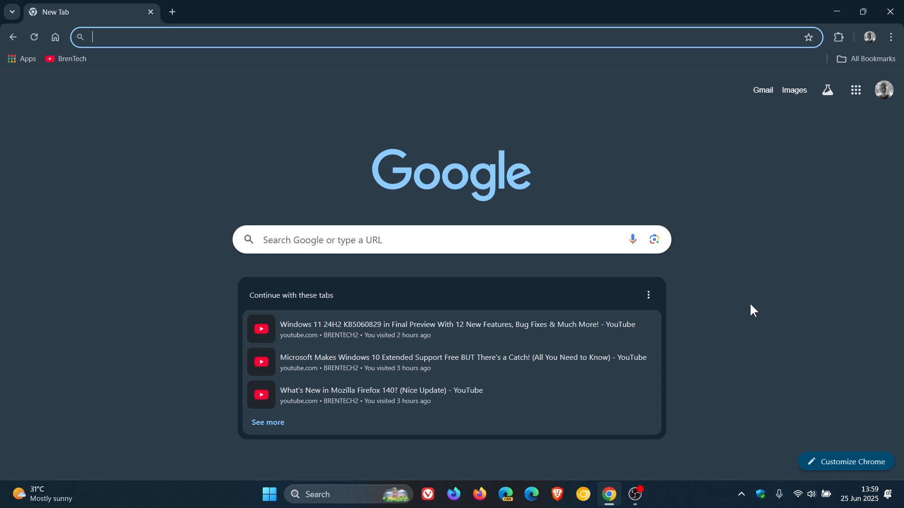
mouse_move(393, 329)
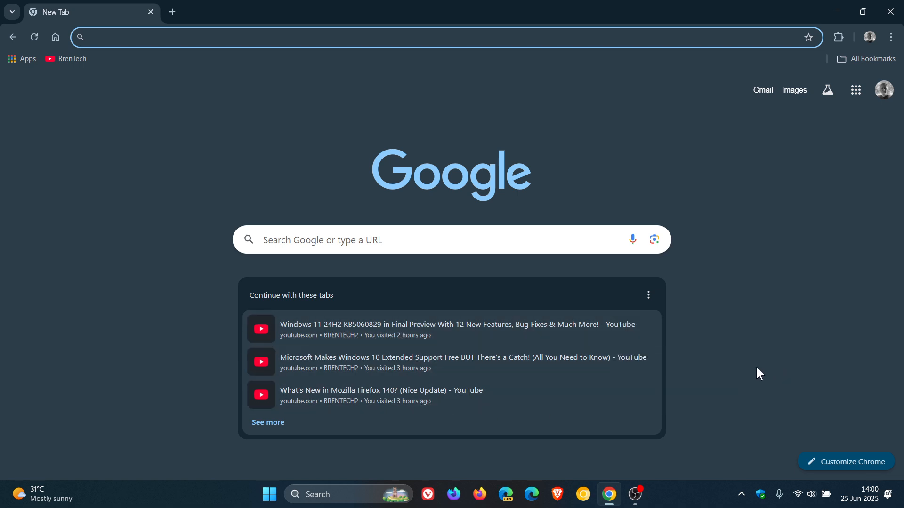
mouse_move(647, 295)
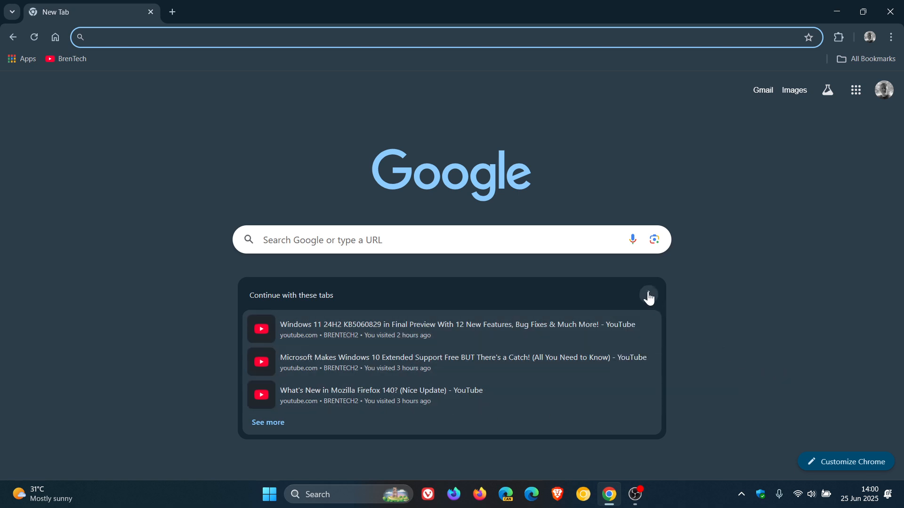
left_click(647, 295)
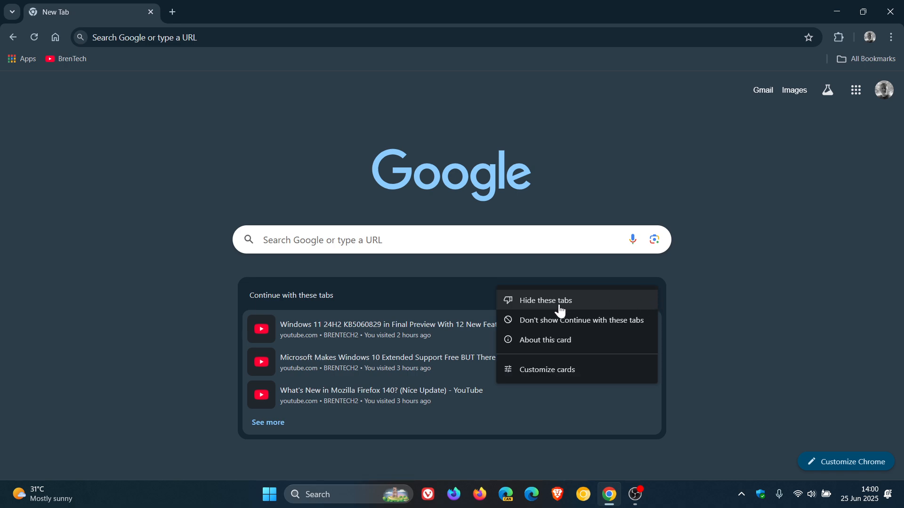
mouse_move(592, 327)
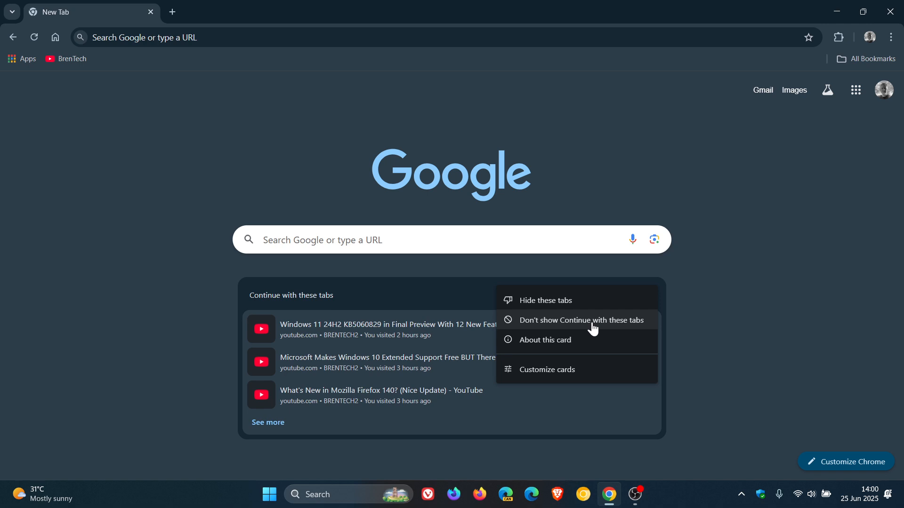
mouse_move(564, 340)
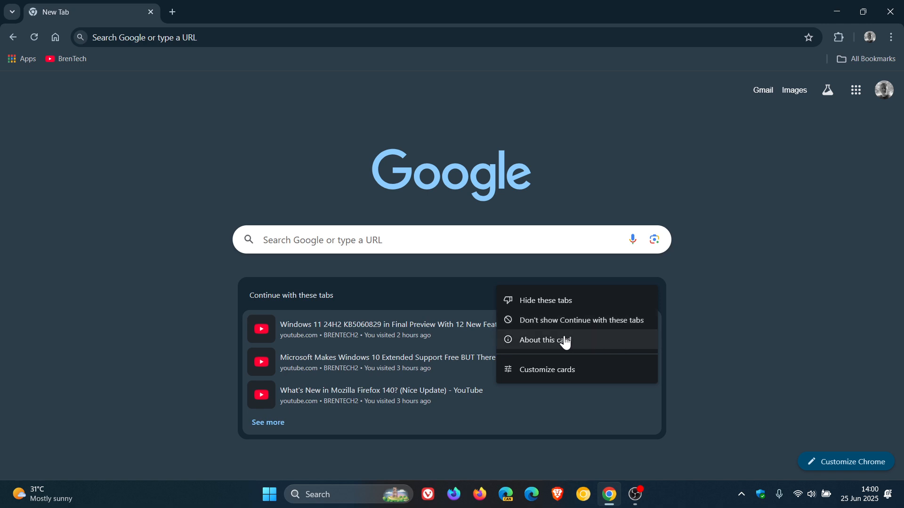
mouse_move(548, 375)
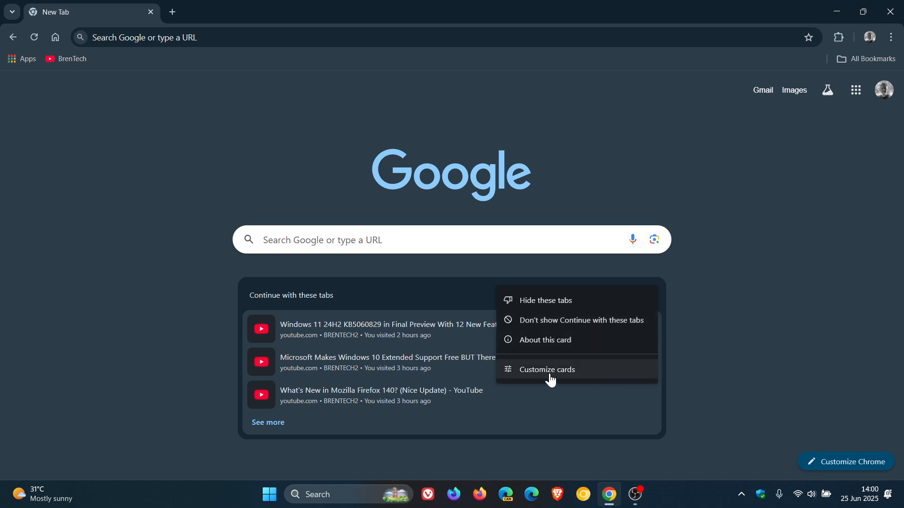
Via Customize cards, toggle Show cards off and back on, then close the Customize Chrome panel.
left_click(547, 369)
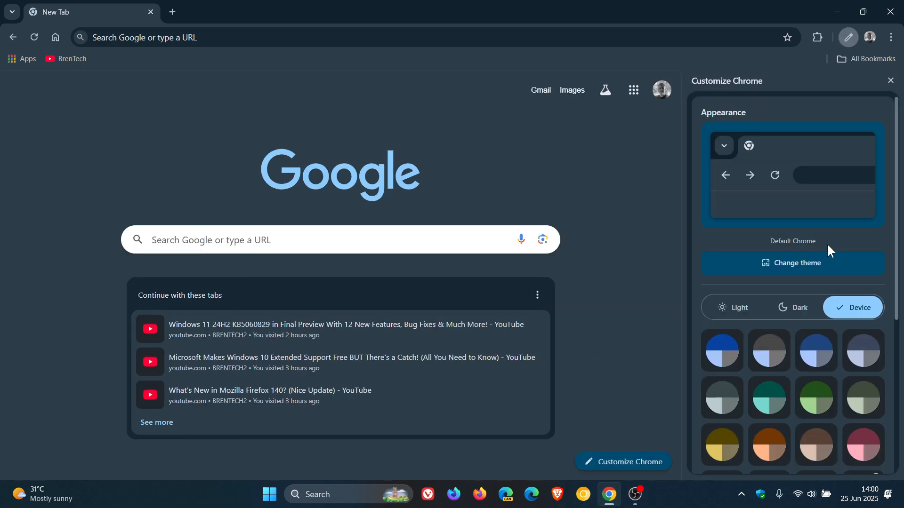
scroll("down", 3)
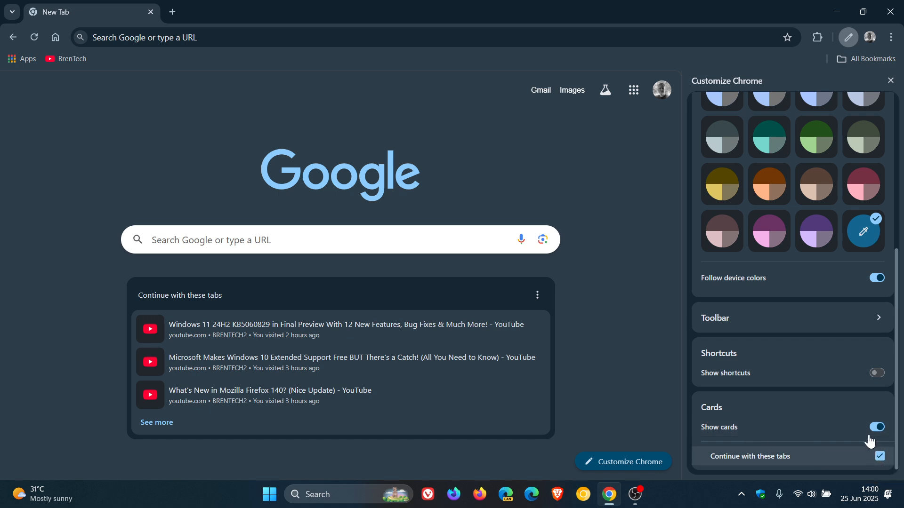
left_click(876, 427)
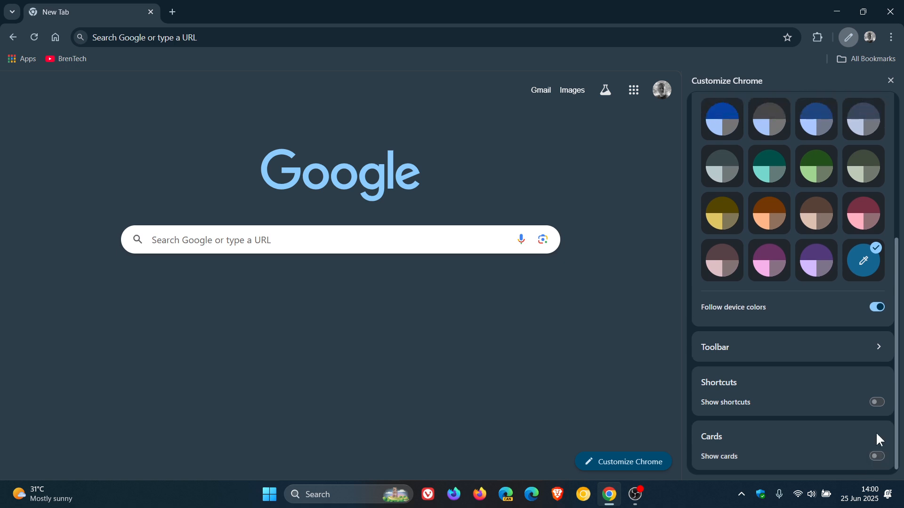
left_click(875, 457)
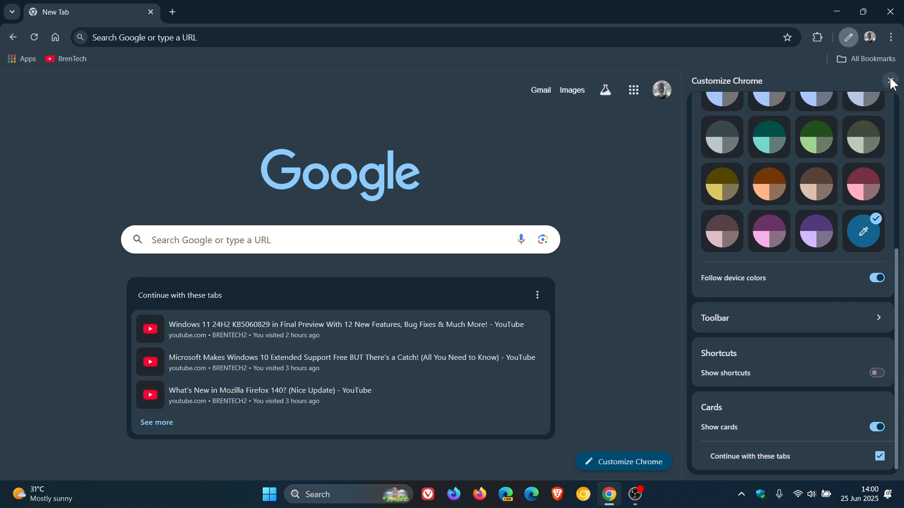
left_click(890, 81)
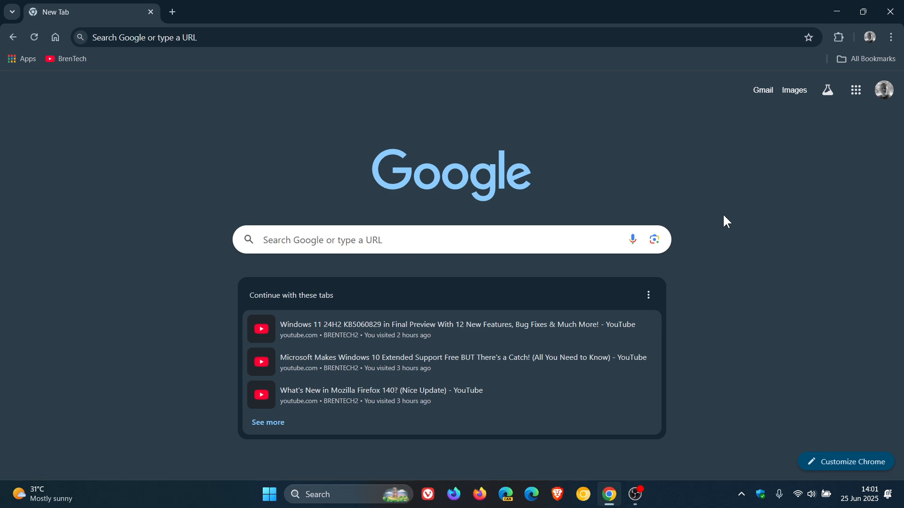
mouse_move(756, 165)
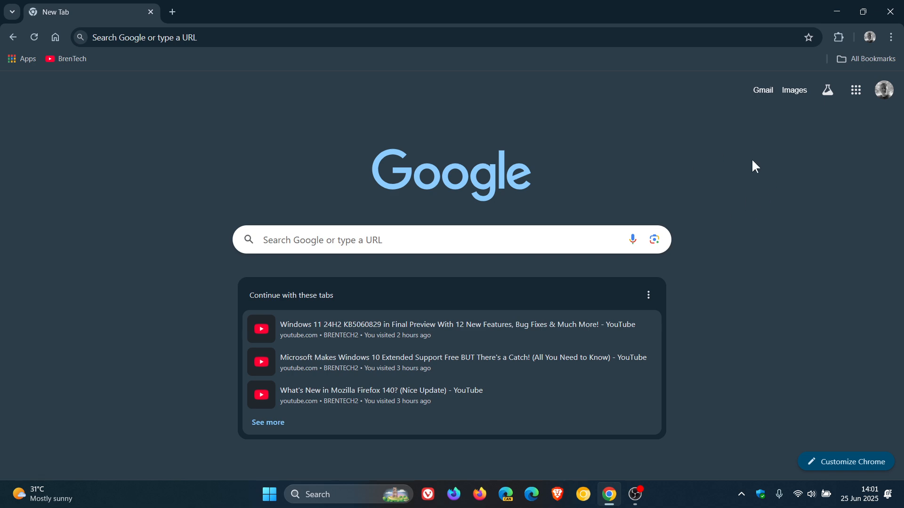
mouse_move(744, 178)
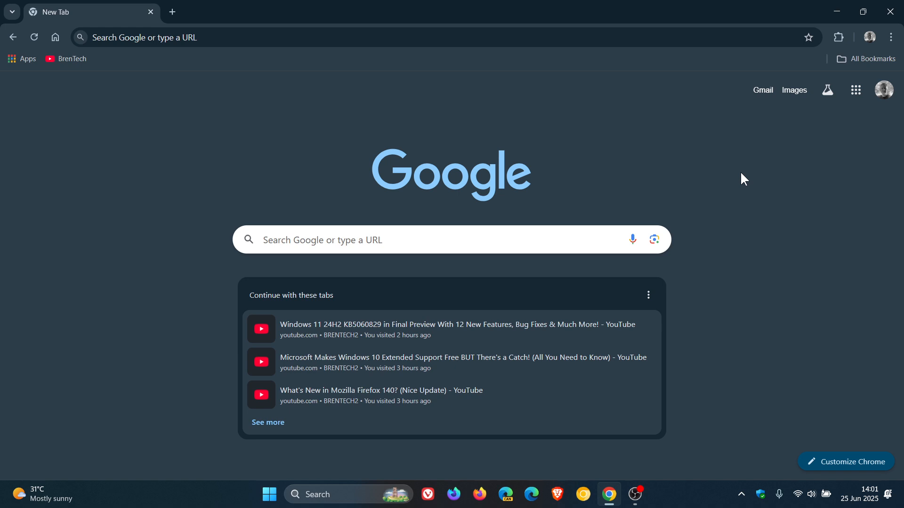
left_click(224, 38)
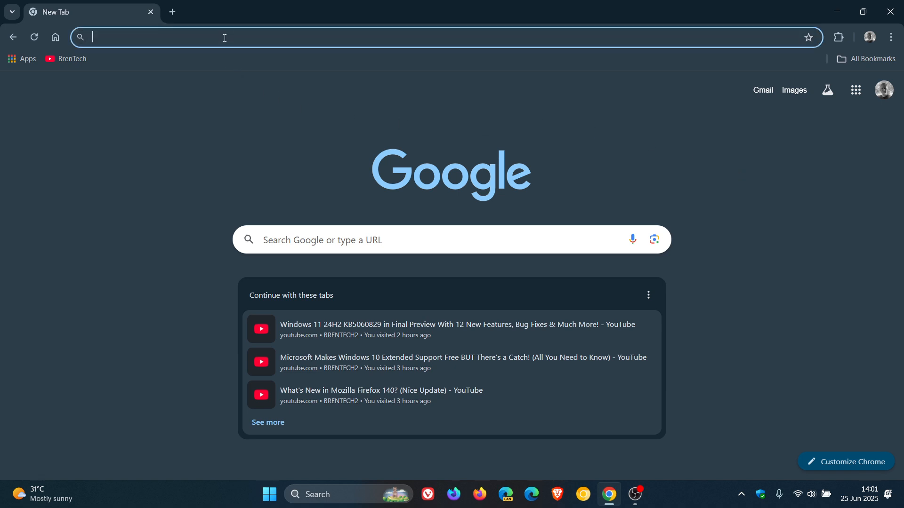
Search chrome://flags for 'split', set Split View to Enabled, and relaunch Chrome.
type("chrome://flags/")
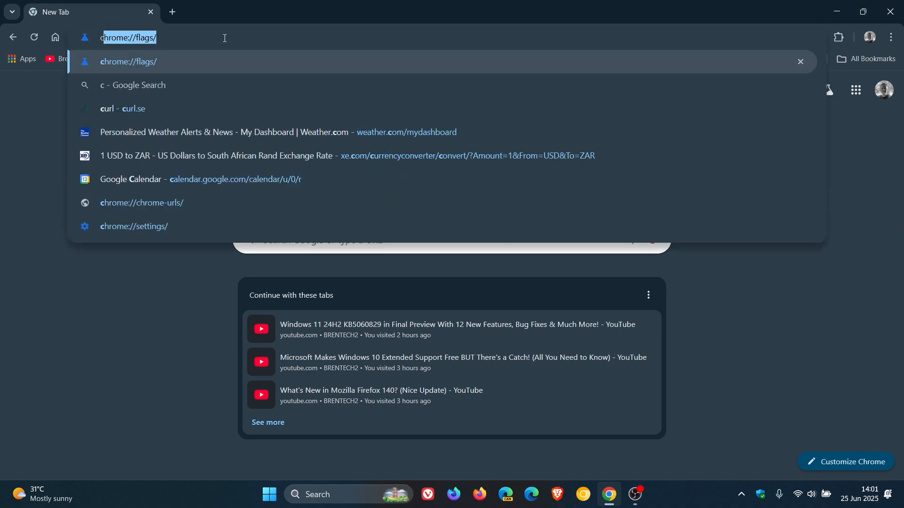
mouse_move(173, 52)
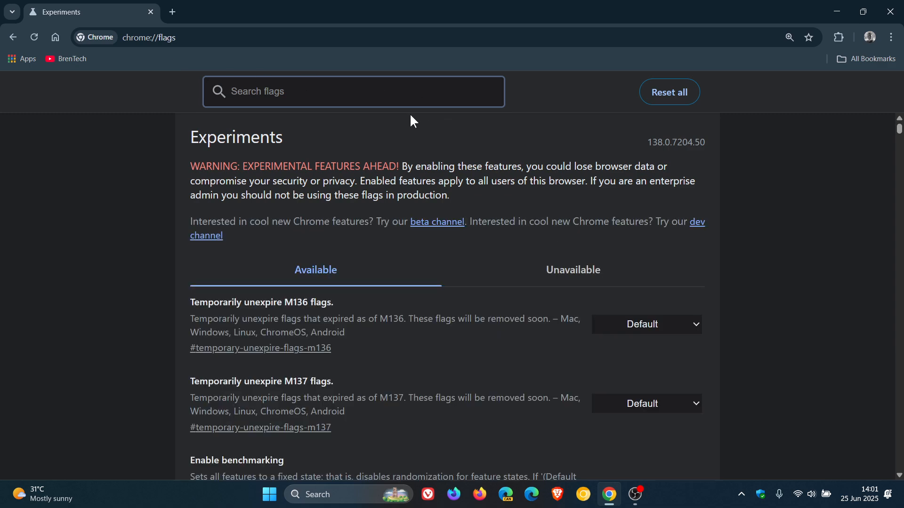
type("s")
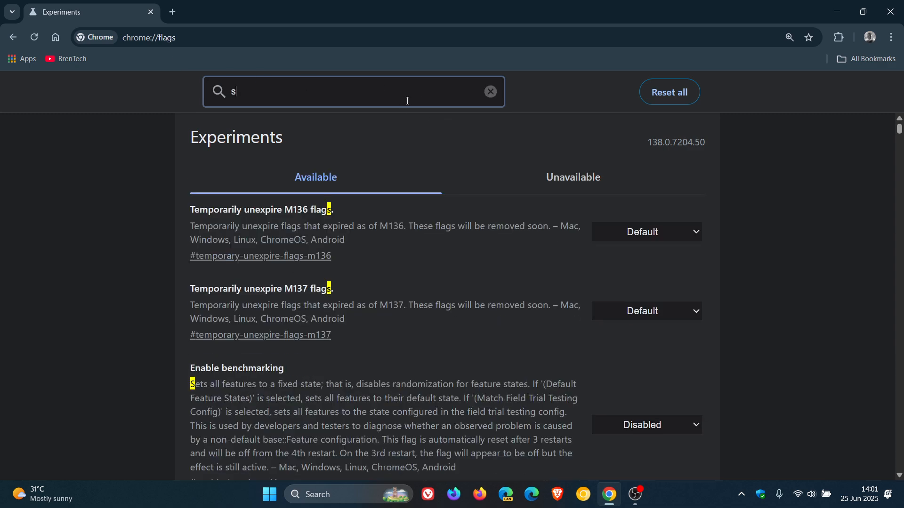
type("plit")
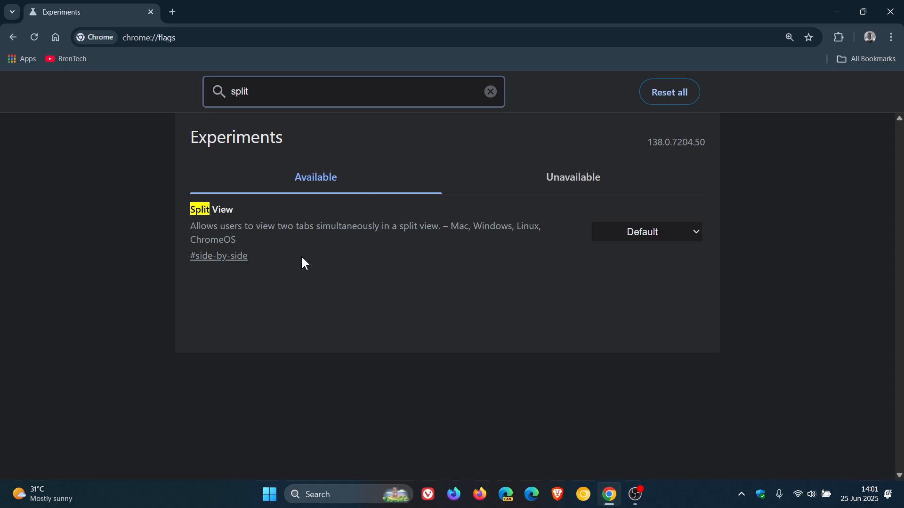
mouse_move(342, 258)
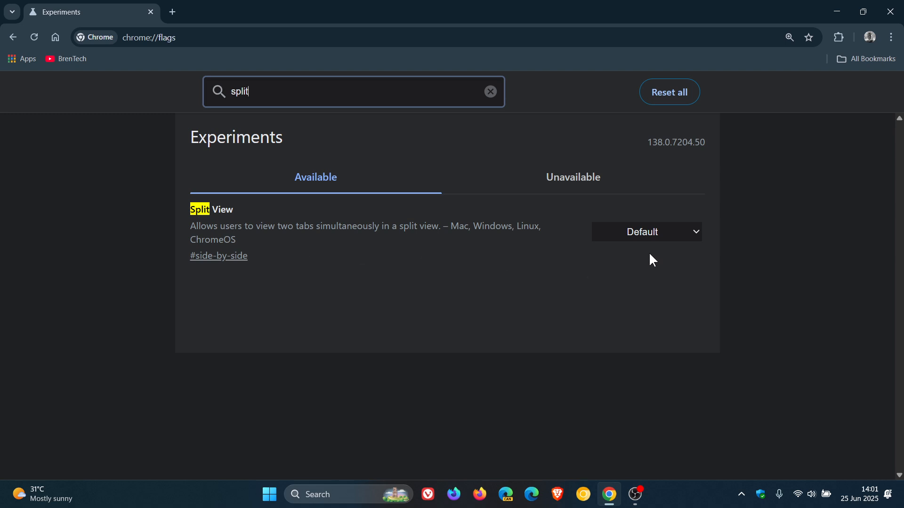
left_click(645, 232)
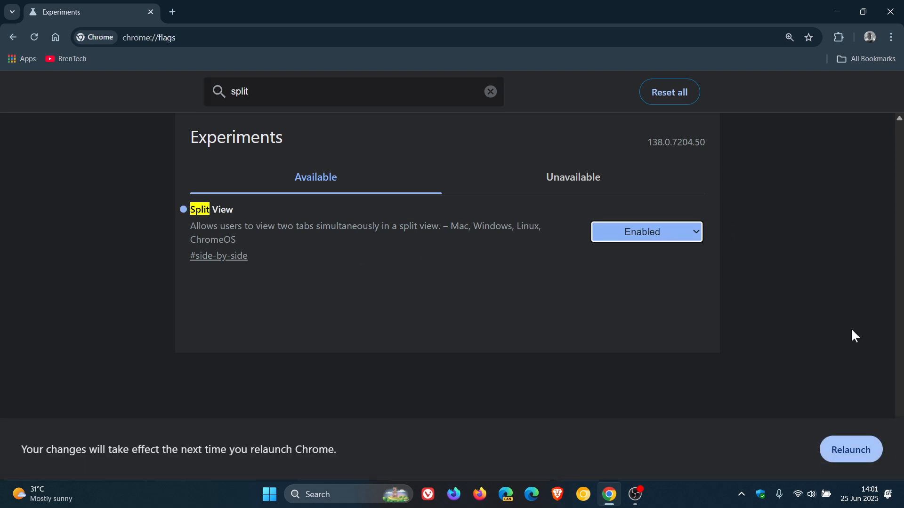
left_click(489, 92)
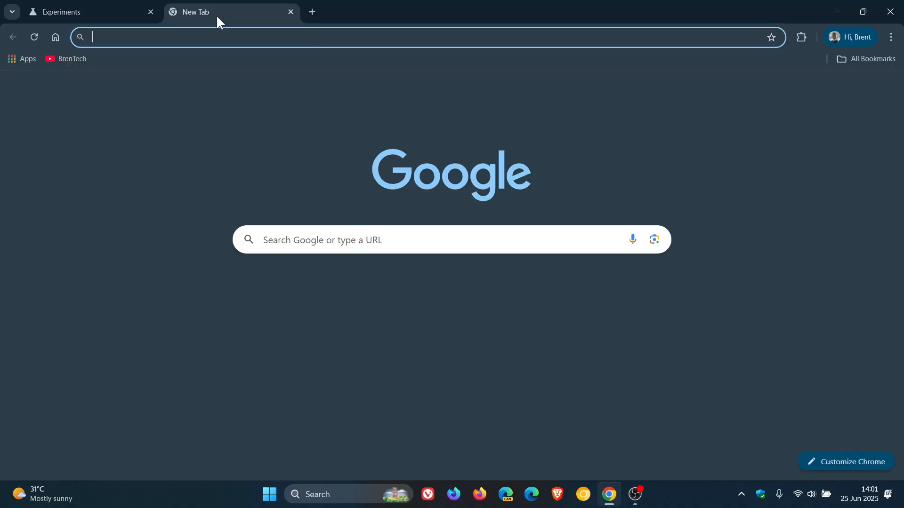
Split Experiments and New Tab side by side, widen Experiments, then choose Separate views.
right_click(63, 11)
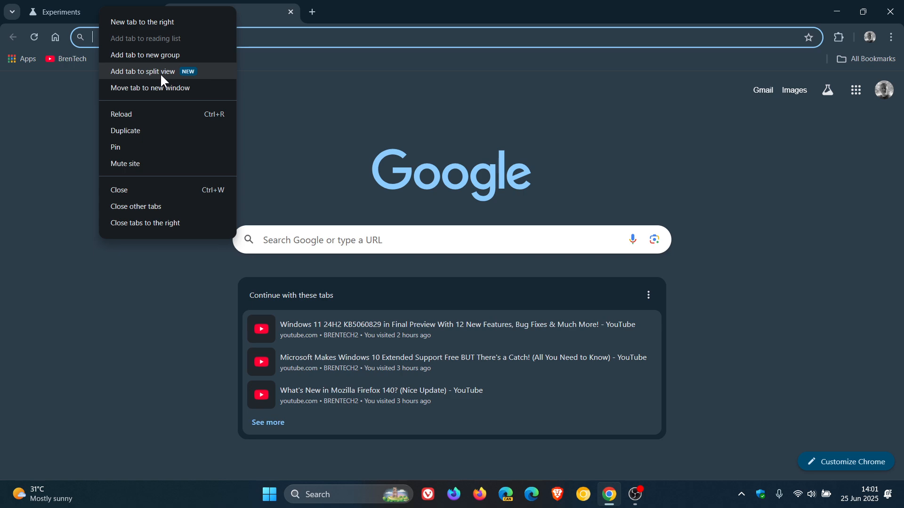
left_click(142, 71)
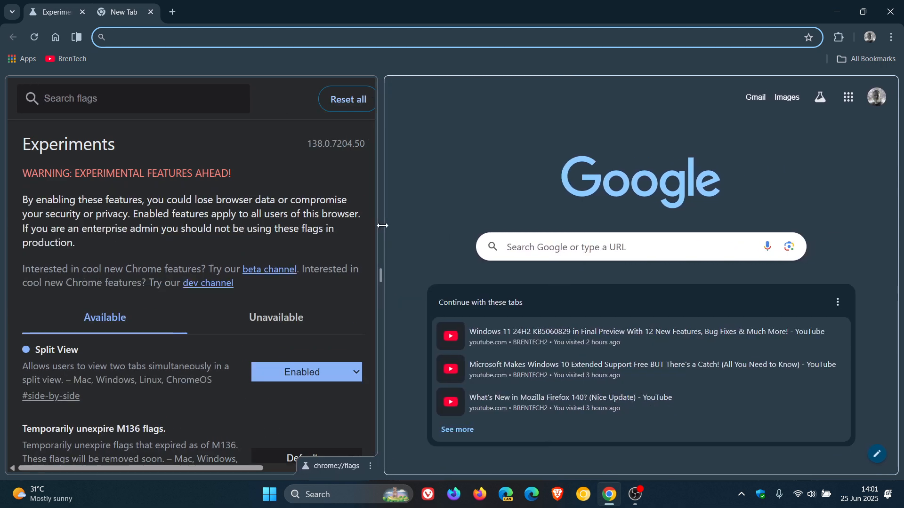
left_click_drag(383, 225, 455, 234)
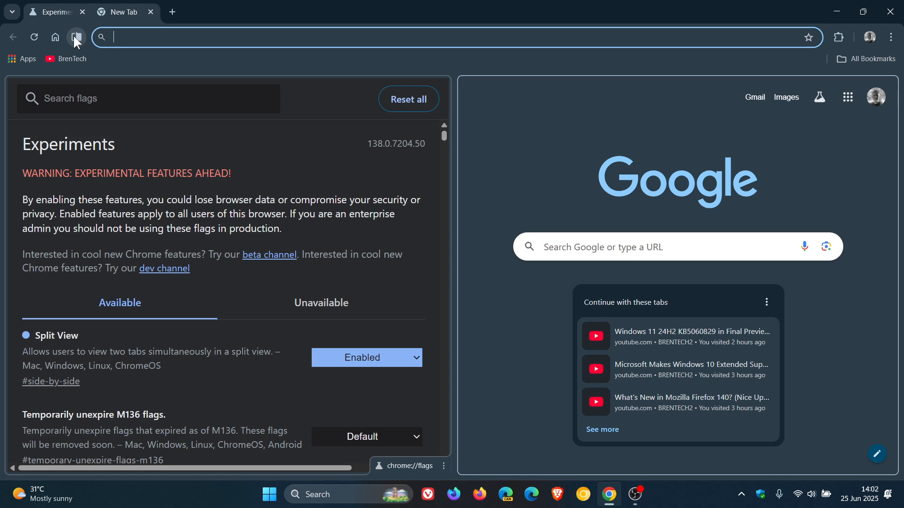
left_click(75, 36)
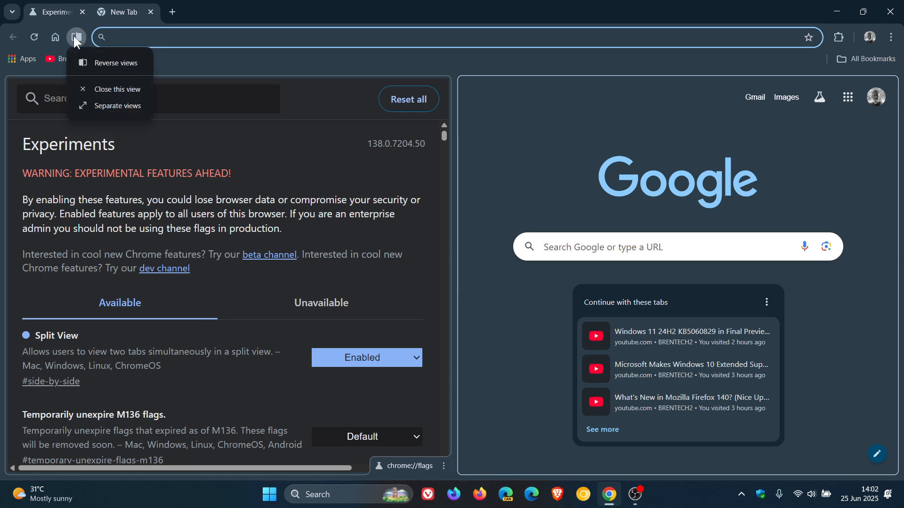
left_click(115, 63)
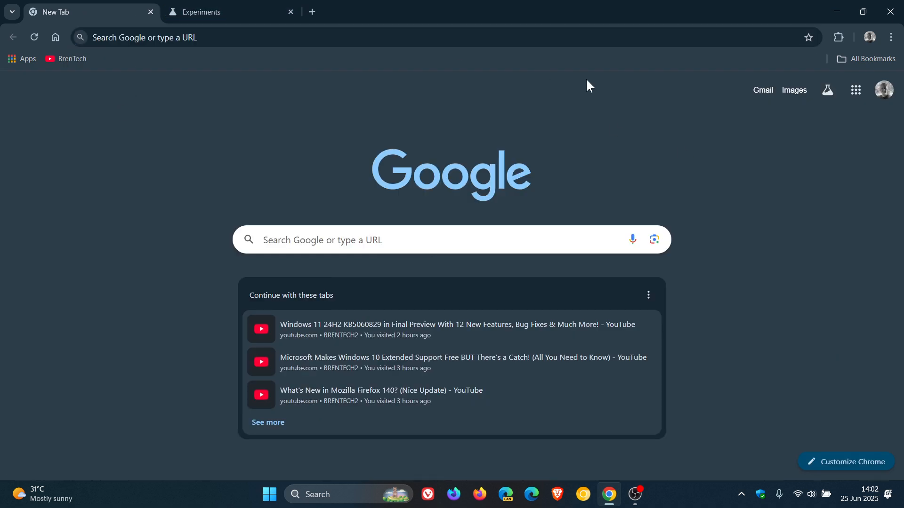
mouse_move(269, 122)
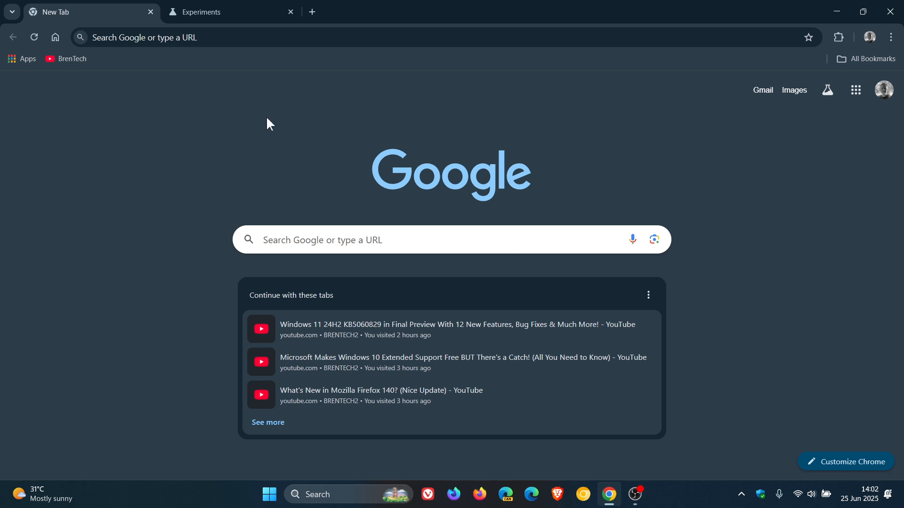
mouse_move(151, 112)
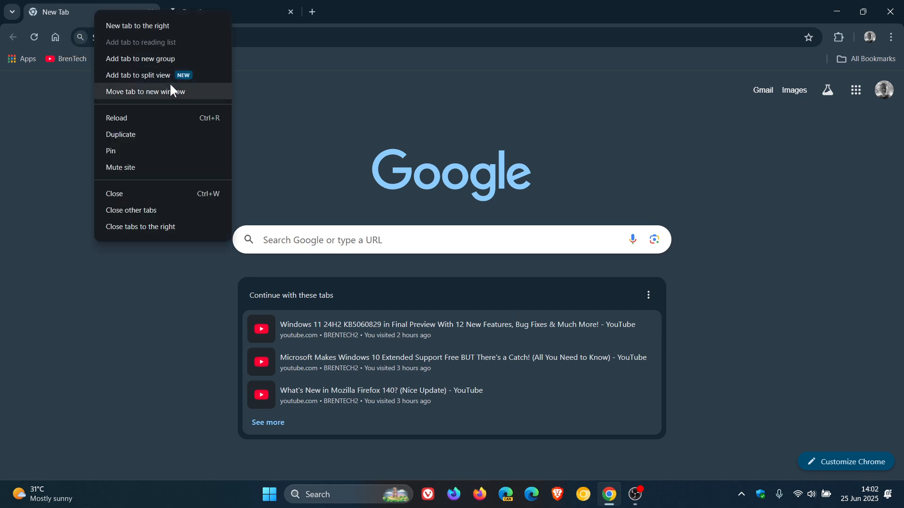
Add the New Tab tab to a new split view, with Experiments offered for the other side.
left_click(138, 75)
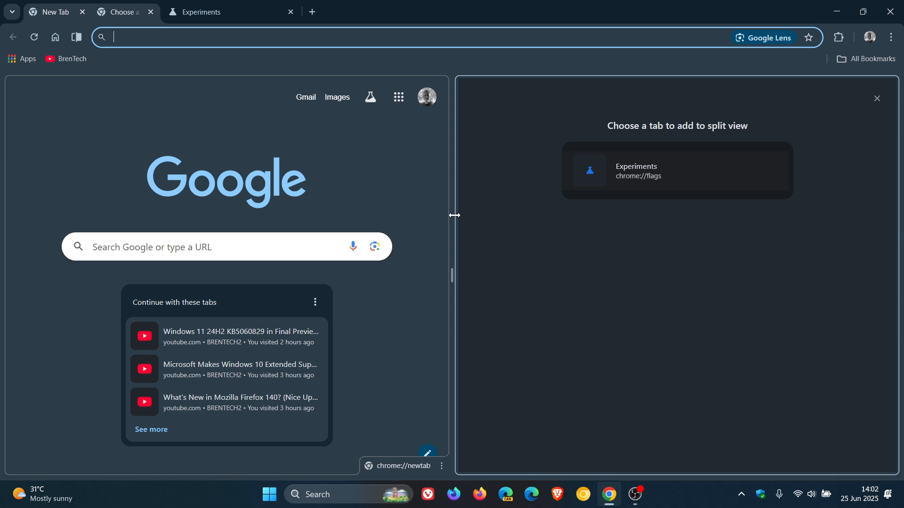
mouse_move(612, 177)
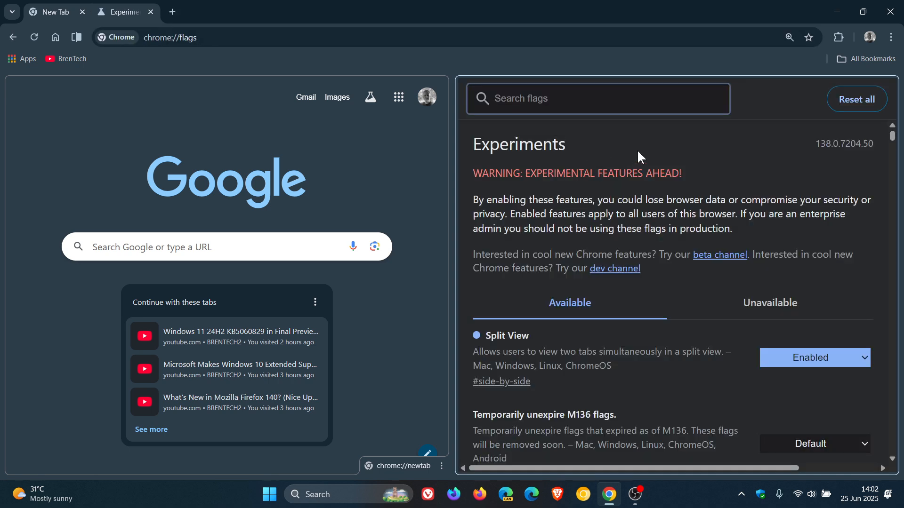
Open the split view pane's options menu beside the New Tab side.
left_click(576, 98)
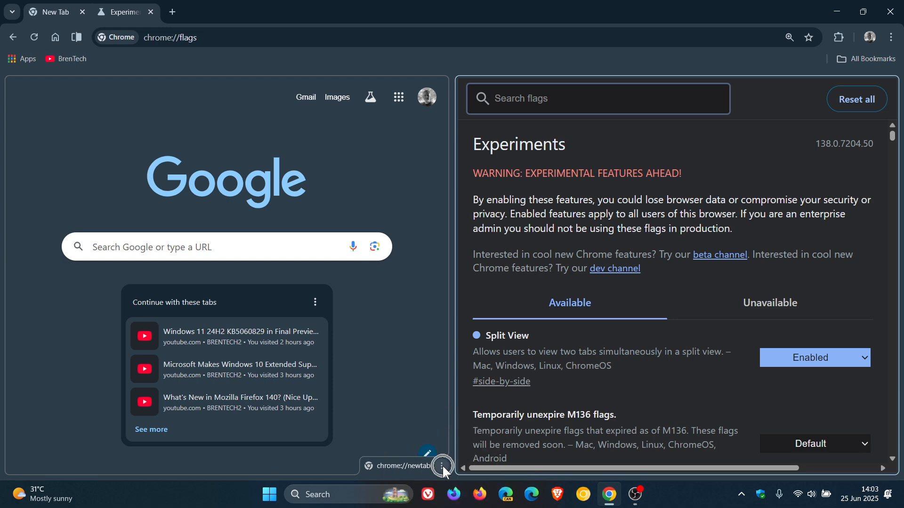
left_click(442, 465)
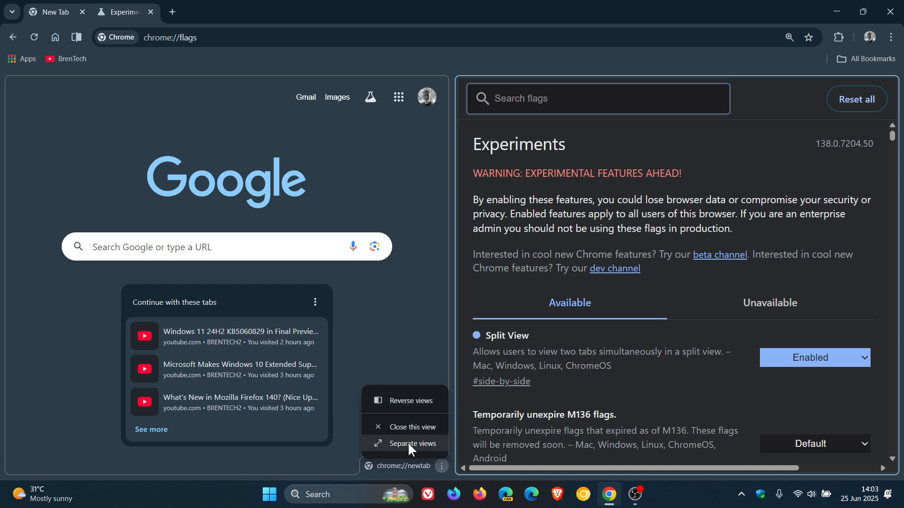
mouse_move(389, 177)
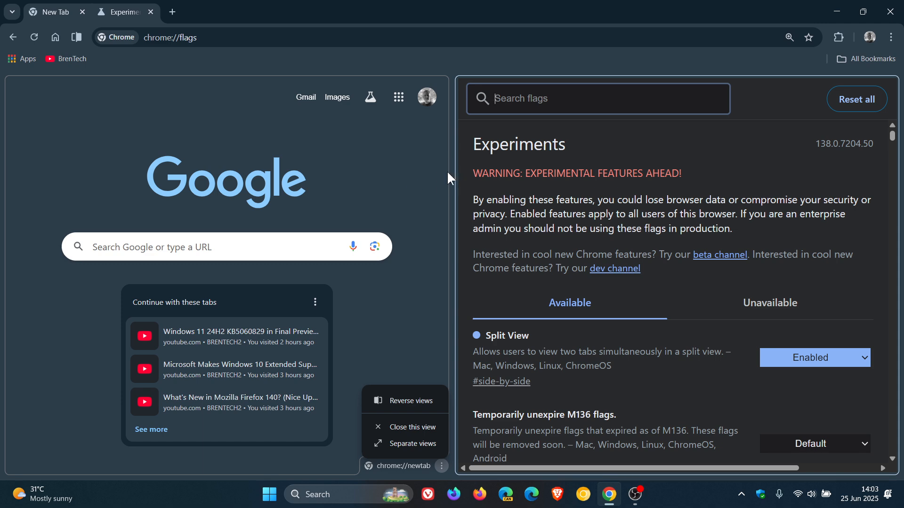
mouse_move(84, 41)
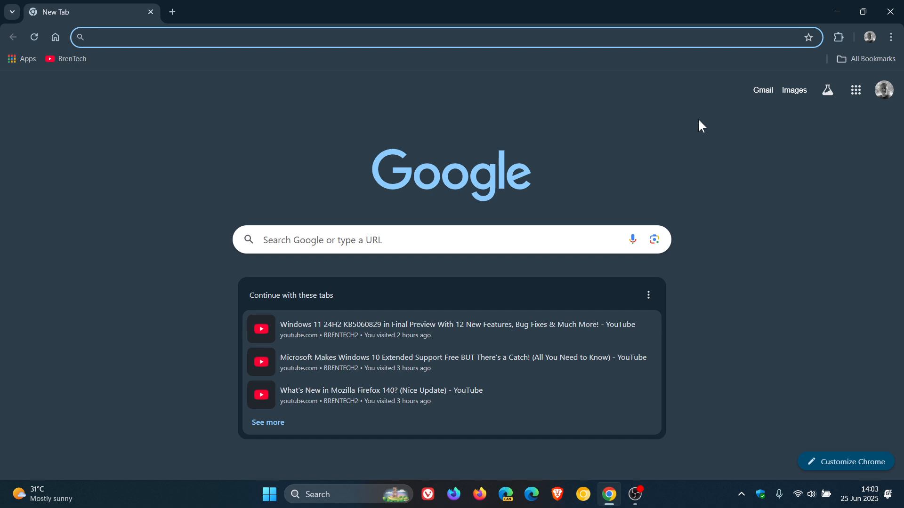
left_click(231, 37)
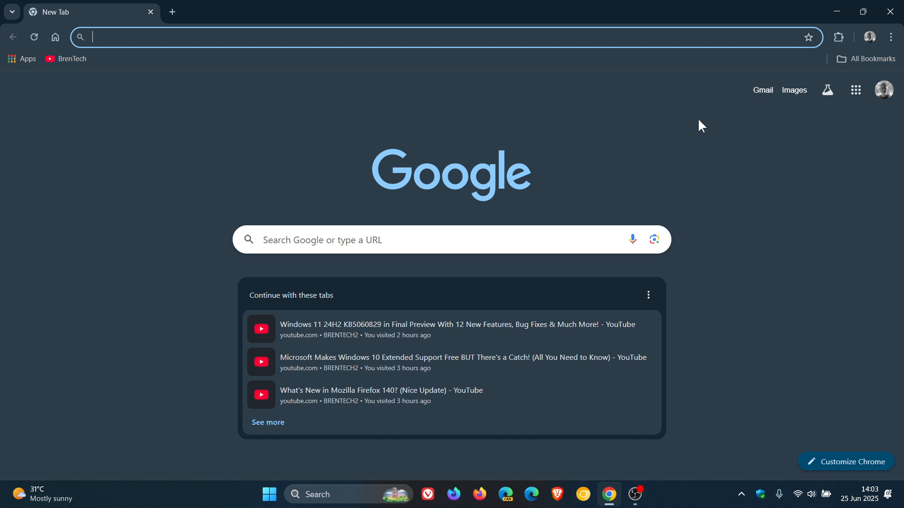
mouse_move(680, 107)
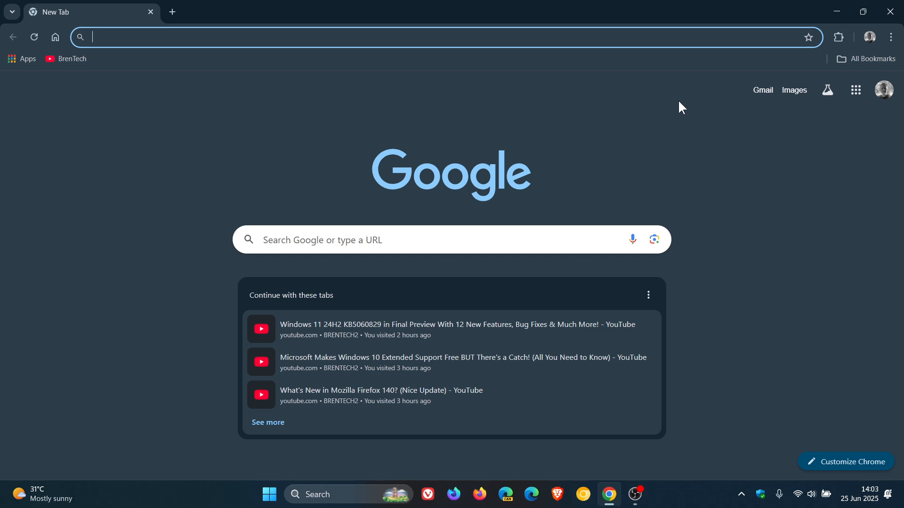
mouse_move(744, 216)
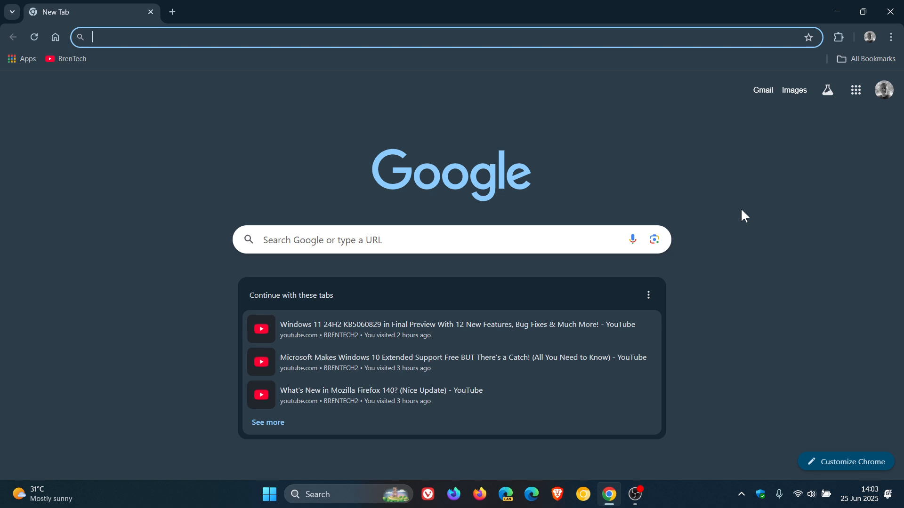